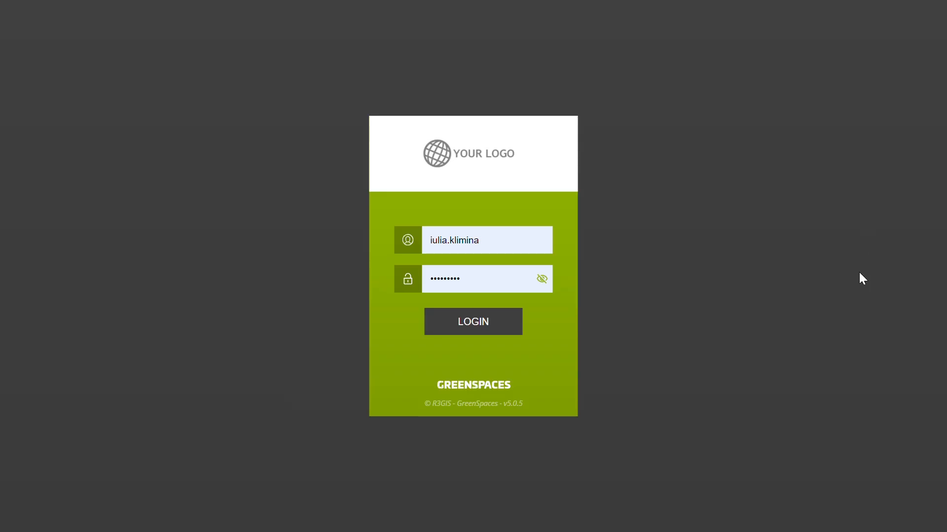
{"action": "mouse_move", "coordinate": [490, 331]}
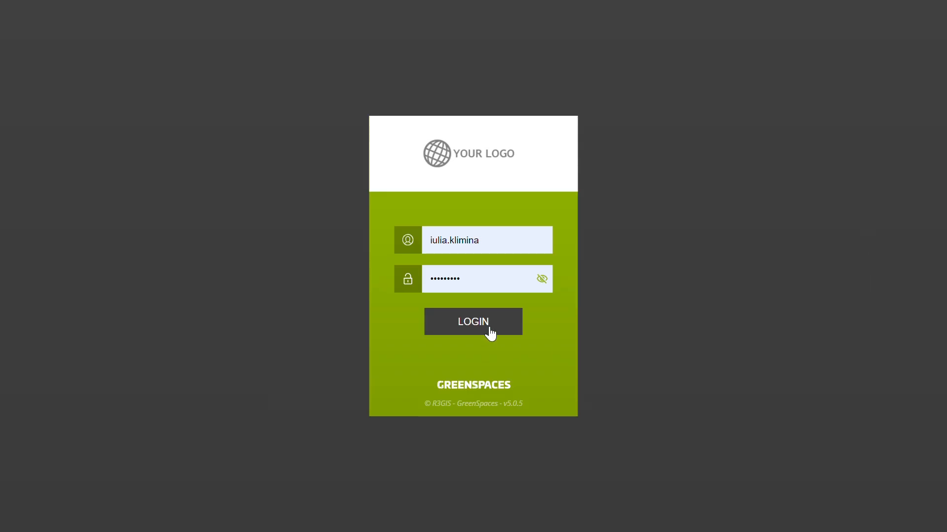
- Sign in to GreenSpaces with the filled-in credentials to reach the Site list
{"action": "left_click", "coordinate": [473, 321]}
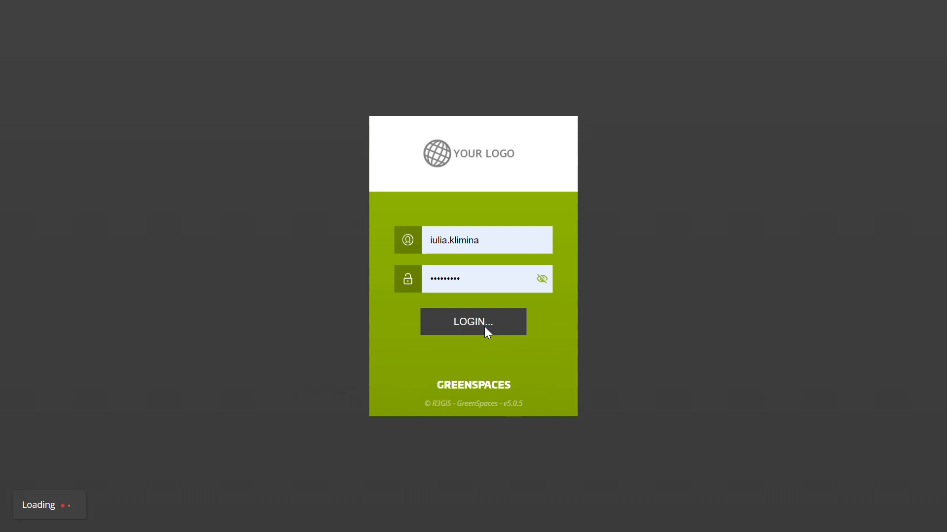
{"action": "left_click", "coordinate": [473, 321]}
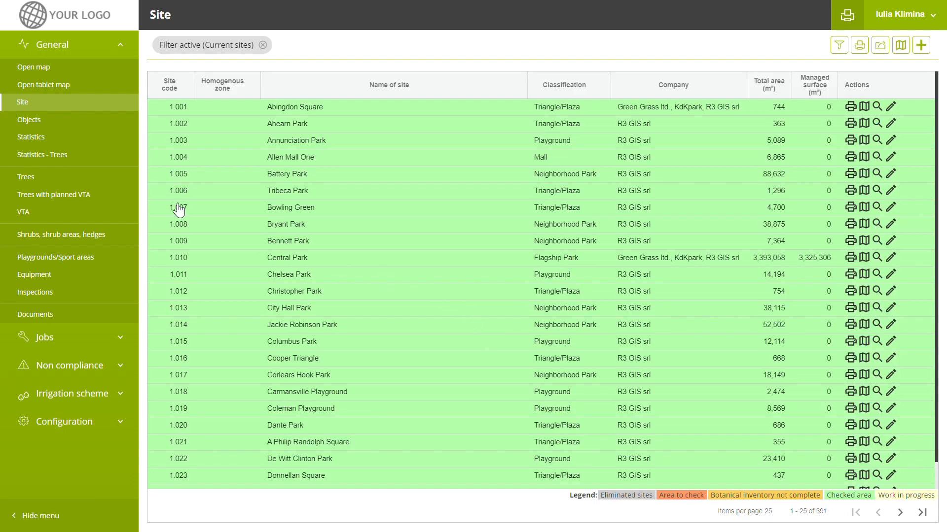
{"action": "mouse_move", "coordinate": [26, 114]}
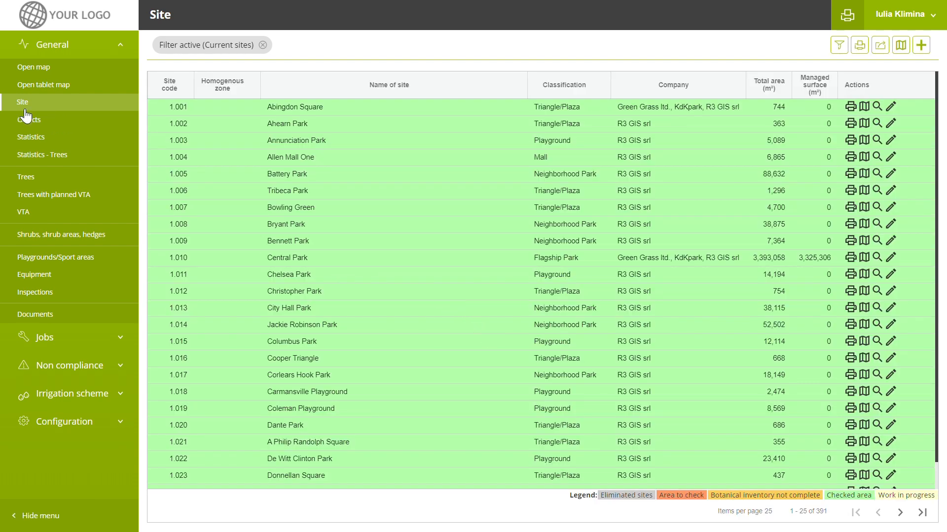
{"action": "mouse_move", "coordinate": [35, 67]}
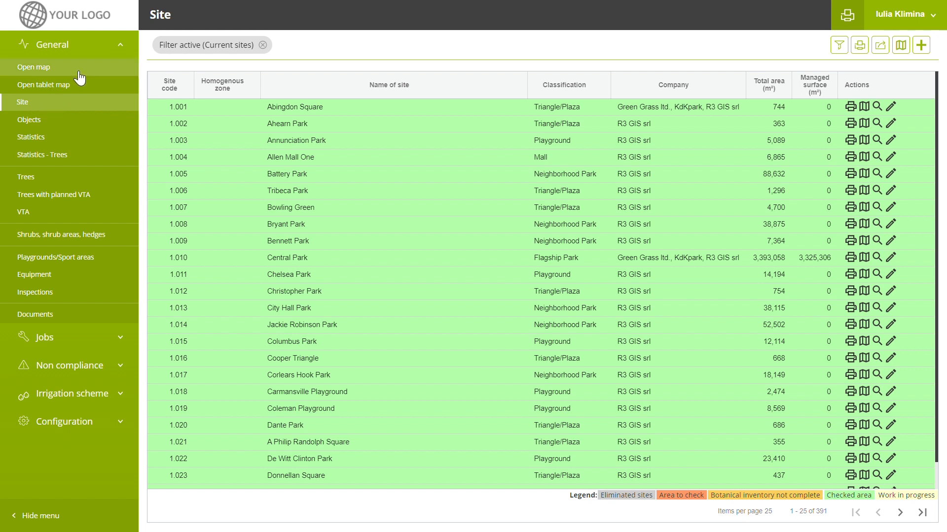
{"action": "mouse_move", "coordinate": [75, 75]}
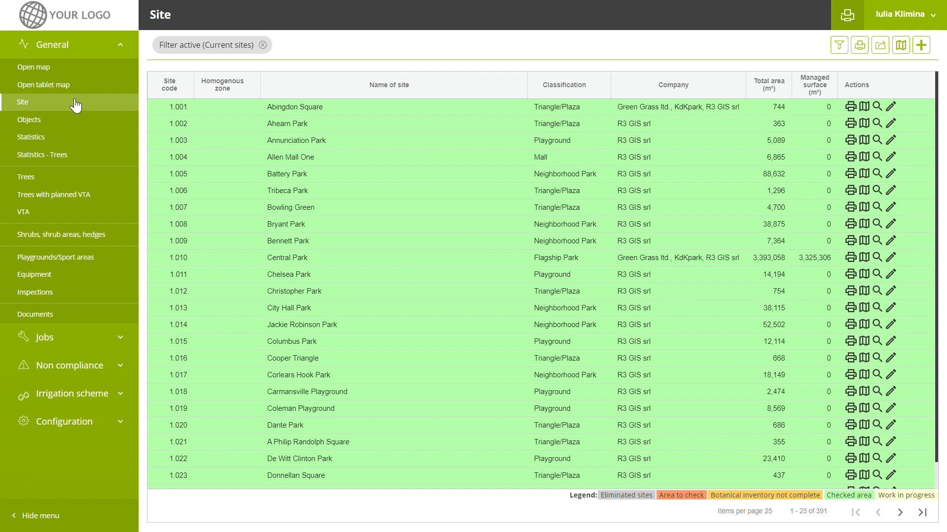
{"action": "mouse_move", "coordinate": [72, 125]}
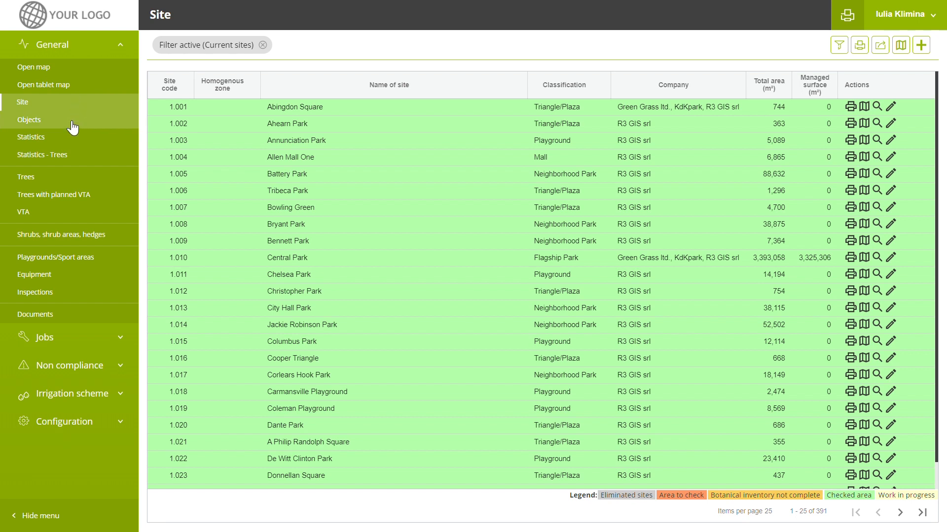
{"action": "mouse_move", "coordinate": [56, 212]}
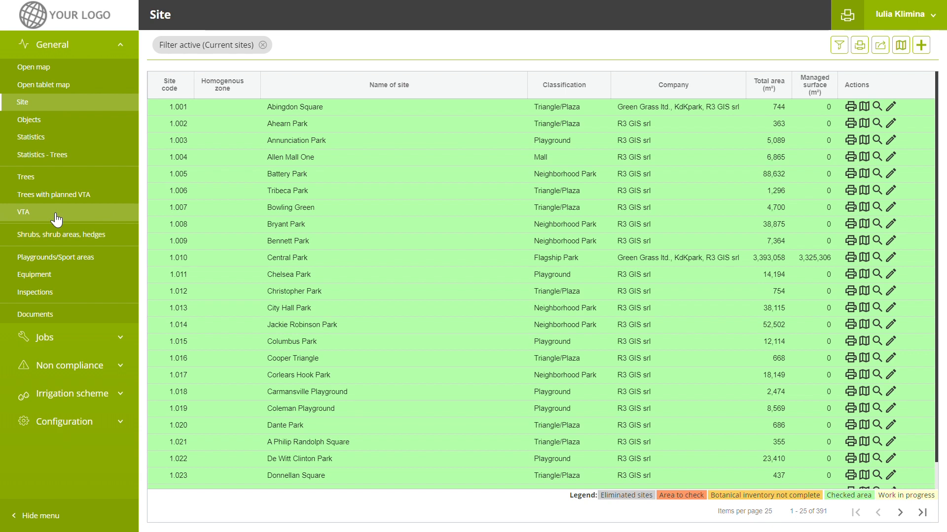
{"action": "mouse_move", "coordinate": [70, 257]}
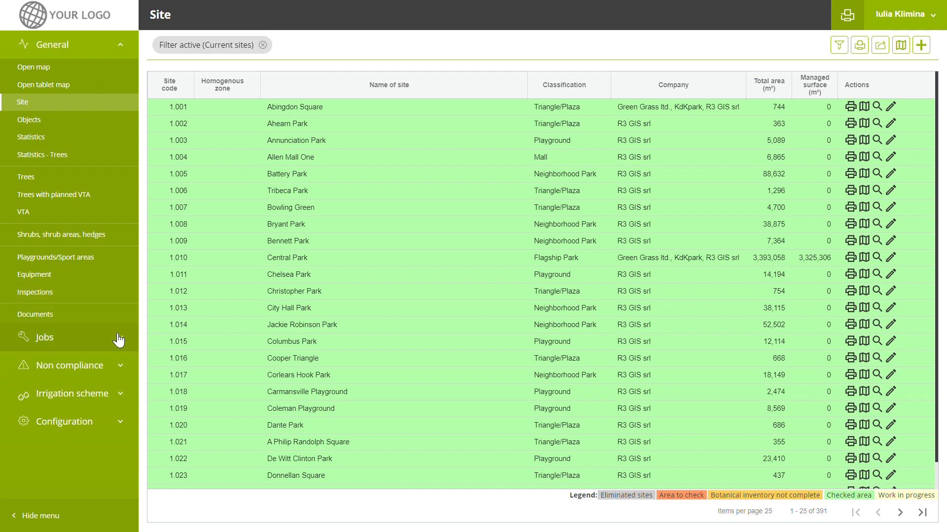
{"action": "left_click", "coordinate": [45, 337]}
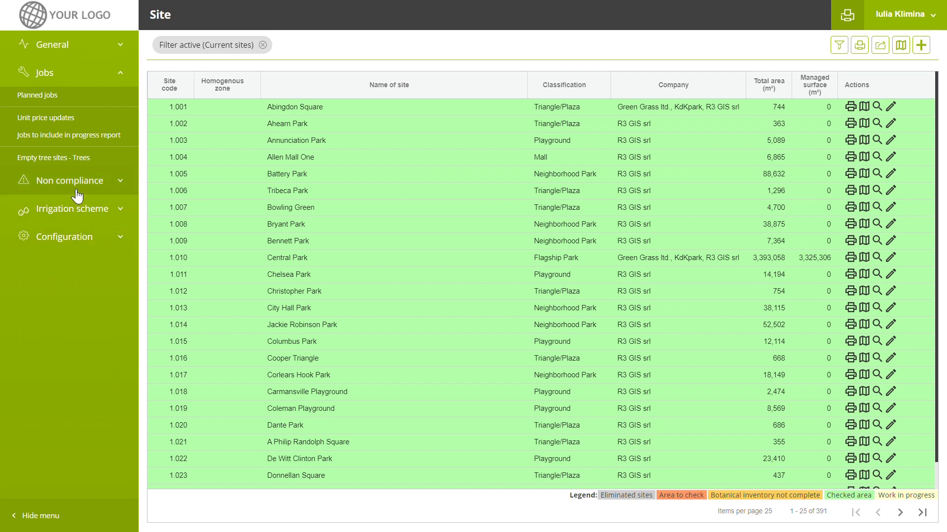
{"action": "mouse_move", "coordinate": [121, 183]}
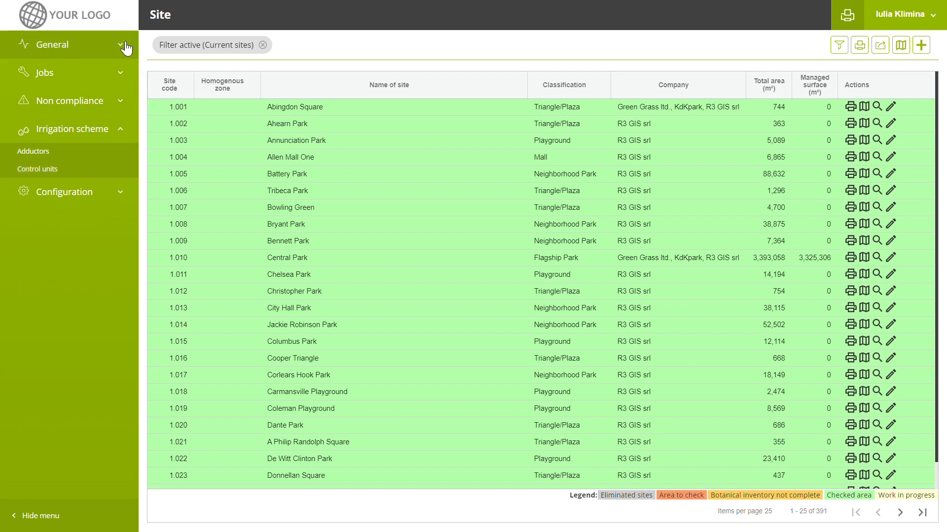
{"action": "left_click", "coordinate": [53, 44]}
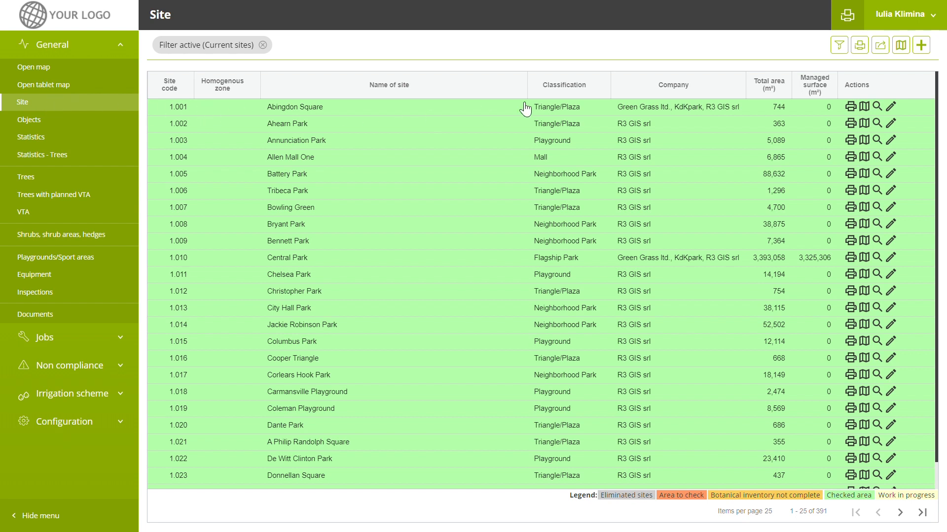
{"action": "mouse_move", "coordinate": [838, 45]}
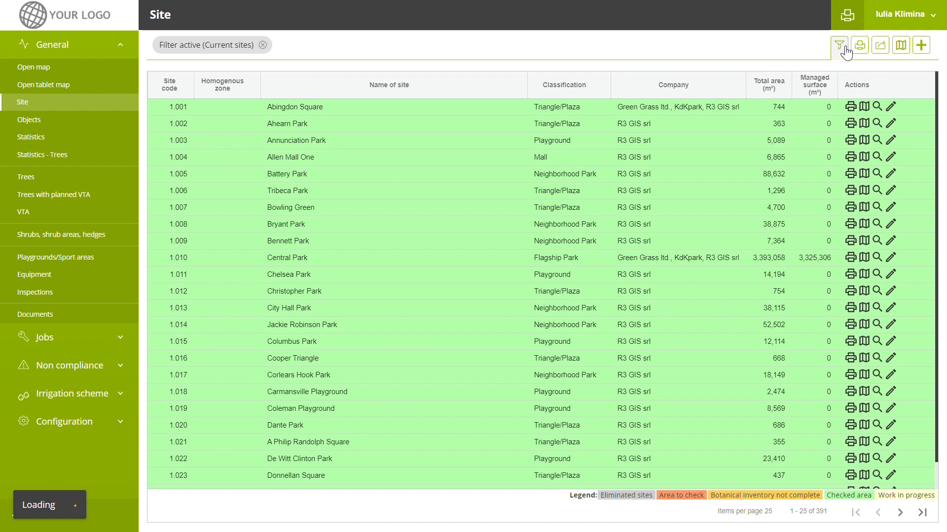
- Filter sites to area 1 - NYC - MANHATTAN with site name 'square'
{"action": "left_click", "coordinate": [838, 45]}
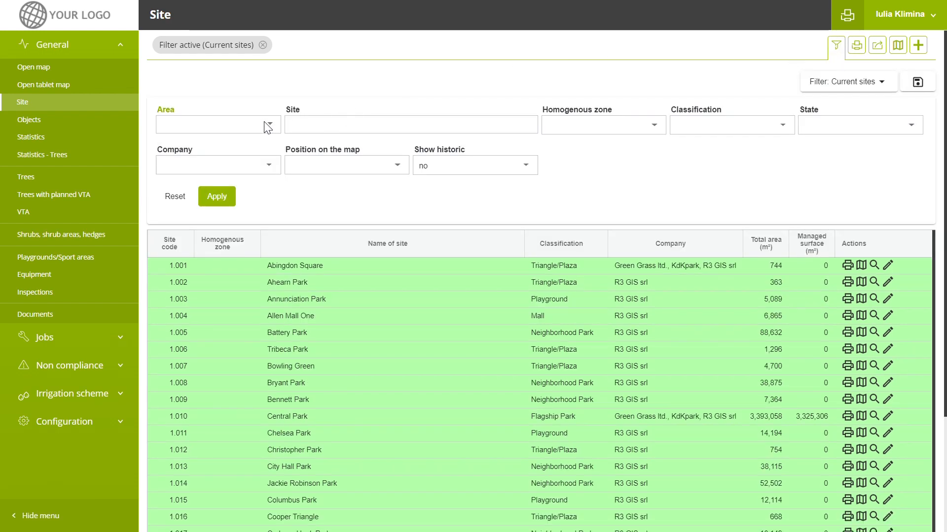
{"action": "type", "text": "1"}
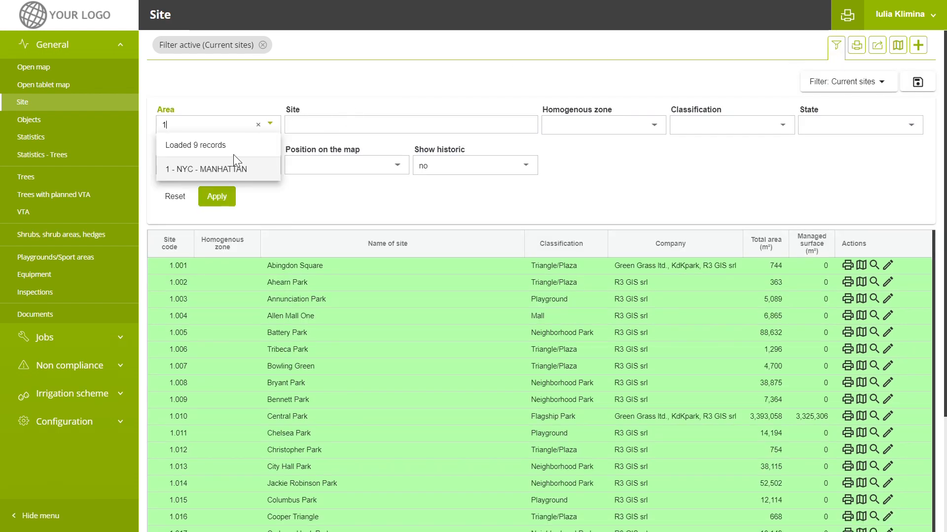
{"action": "left_click", "coordinate": [207, 169]}
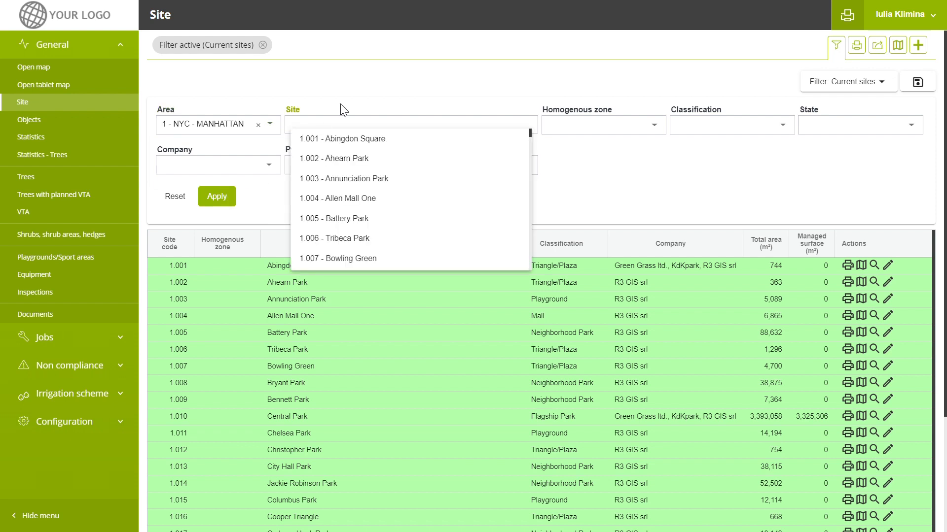
{"action": "type", "text": "square"}
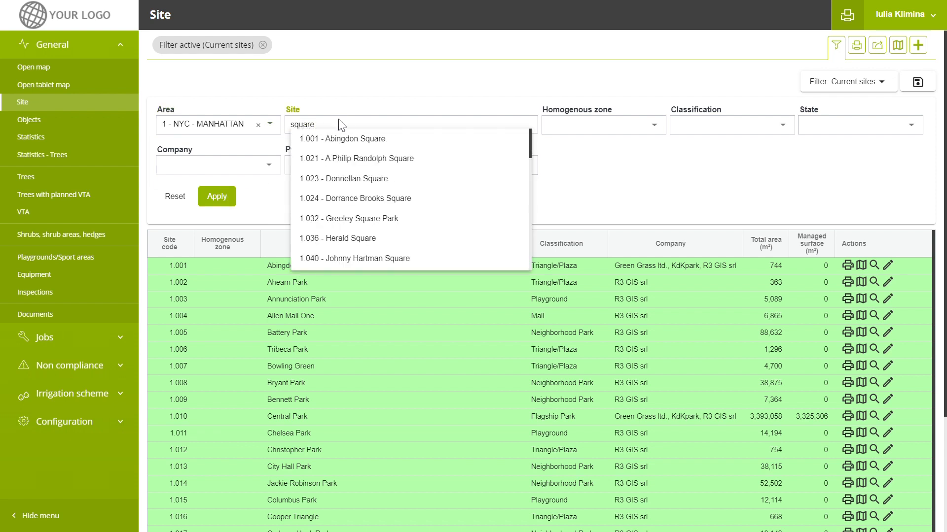
{"action": "left_click", "coordinate": [876, 45]}
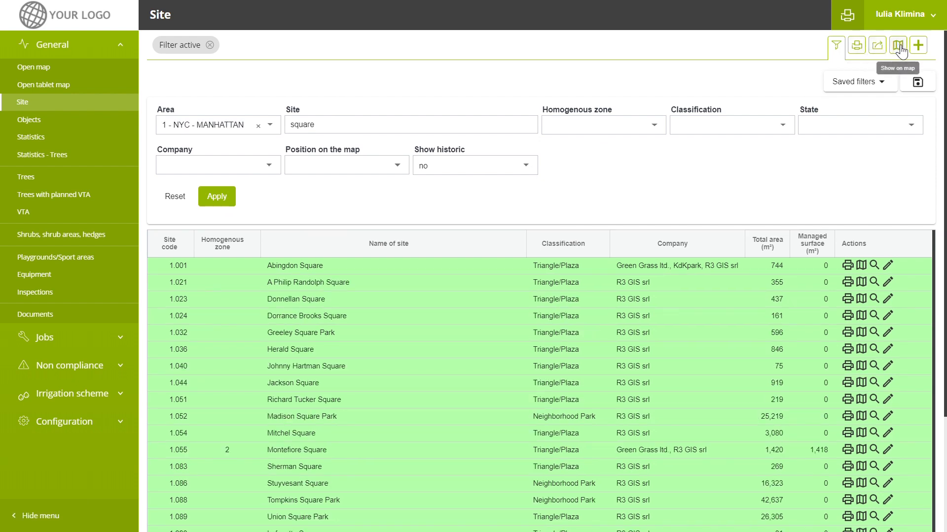
{"action": "mouse_move", "coordinate": [917, 46]}
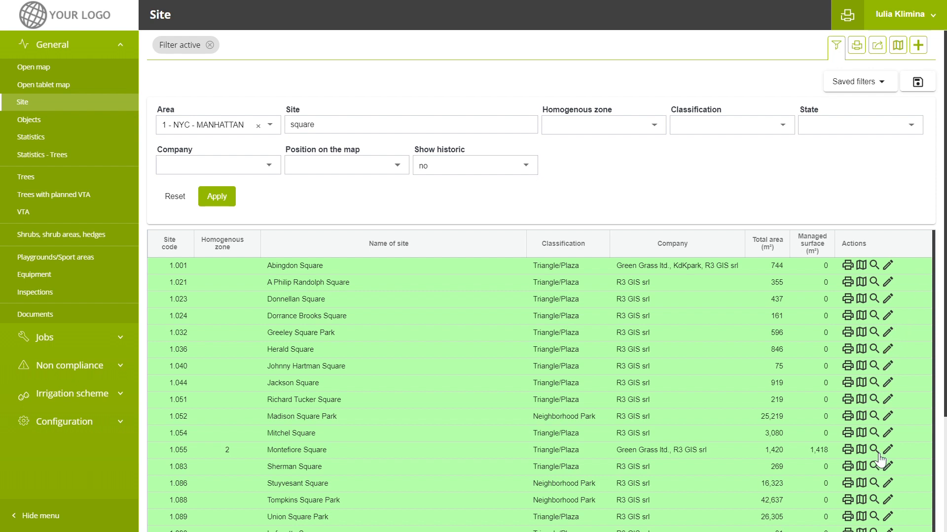
{"action": "mouse_move", "coordinate": [874, 450]}
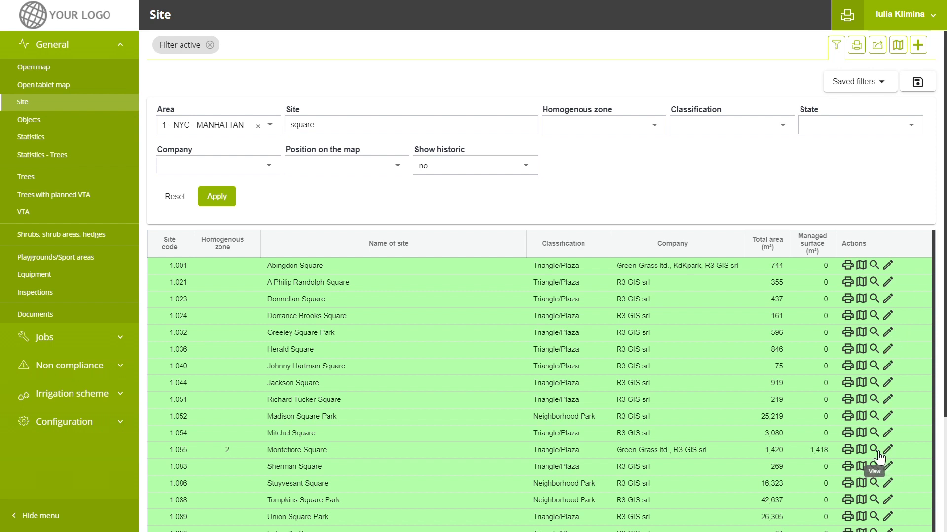
- Edit Montefiore Square, view its managed-area explanation, then close it
{"action": "left_click", "coordinate": [874, 450]}
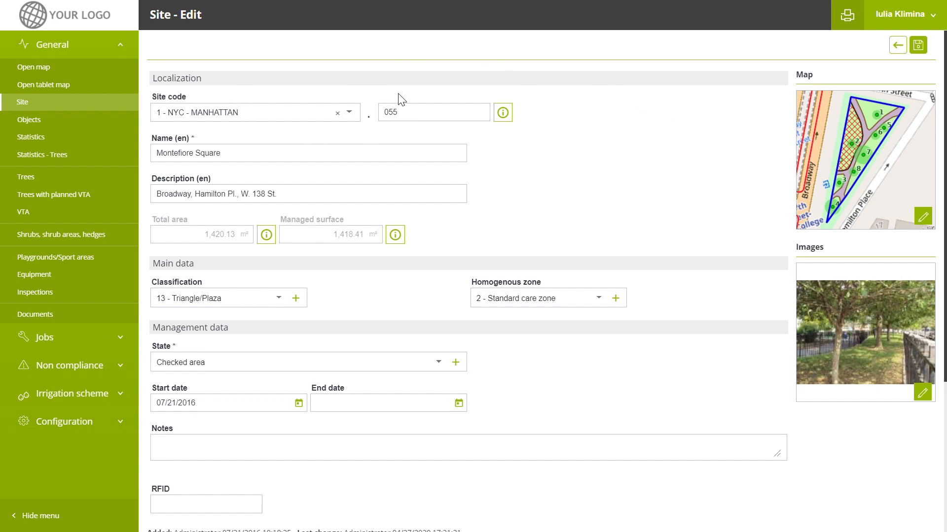
{"action": "mouse_move", "coordinate": [202, 191]}
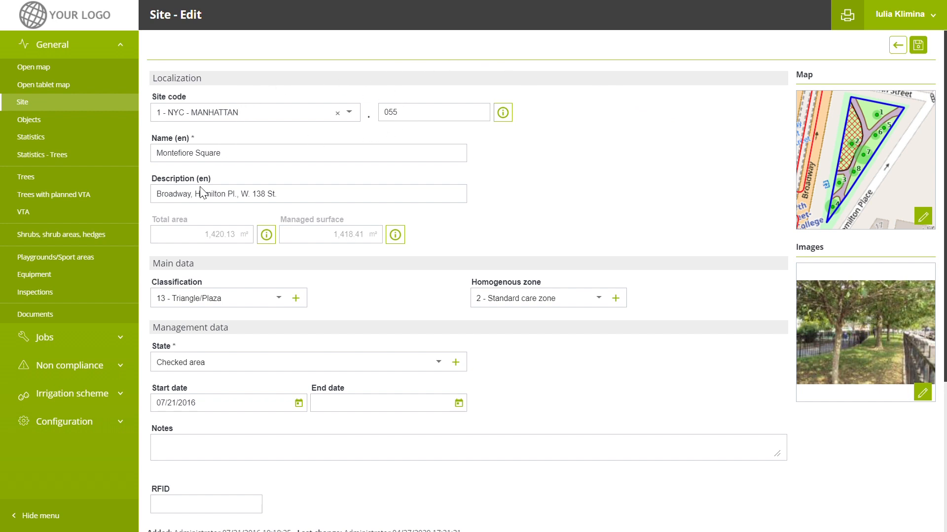
{"action": "left_click", "coordinate": [394, 234]}
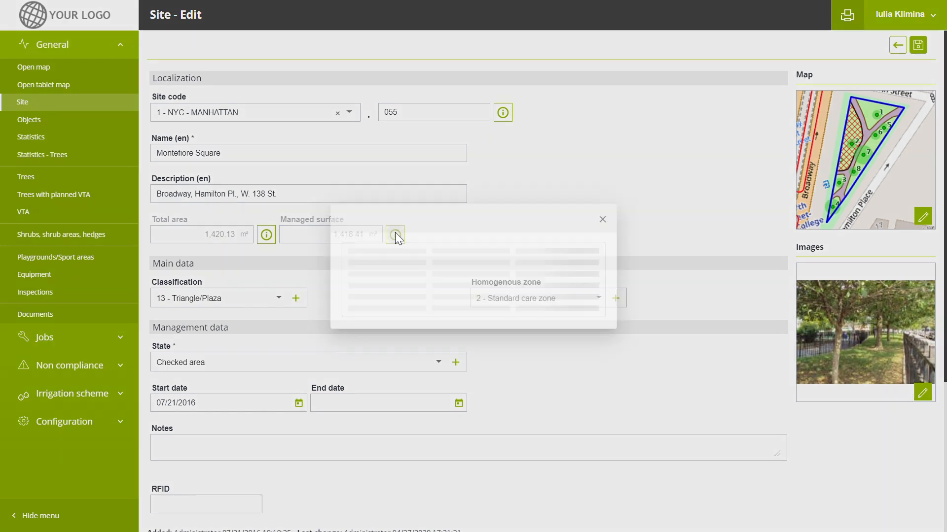
{"action": "left_click", "coordinate": [395, 234]}
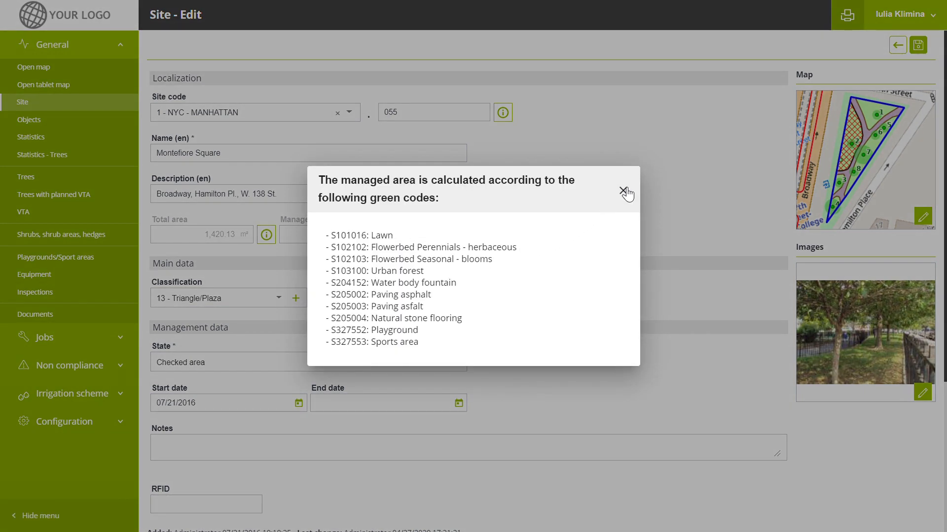
{"action": "left_click", "coordinate": [627, 193]}
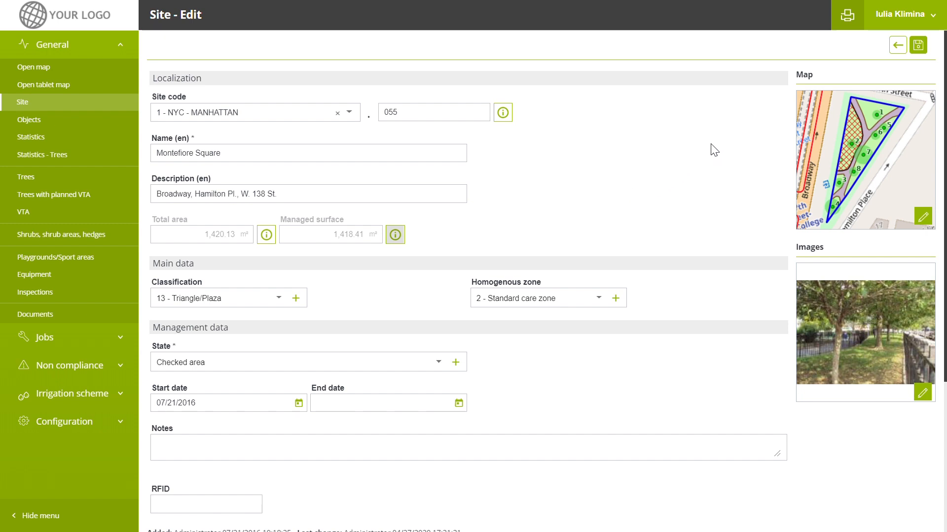
{"action": "mouse_move", "coordinate": [790, 131]}
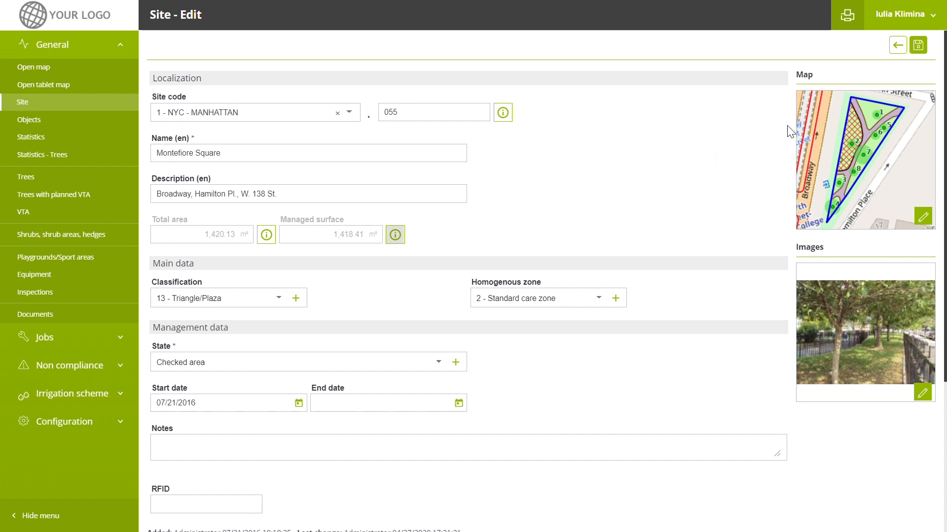
{"action": "mouse_move", "coordinate": [477, 265]}
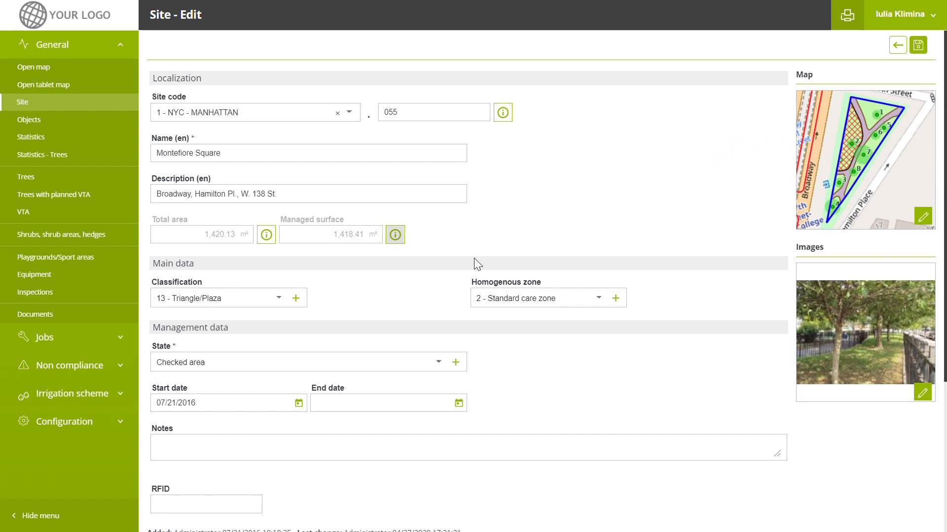
{"action": "mouse_move", "coordinate": [395, 298]}
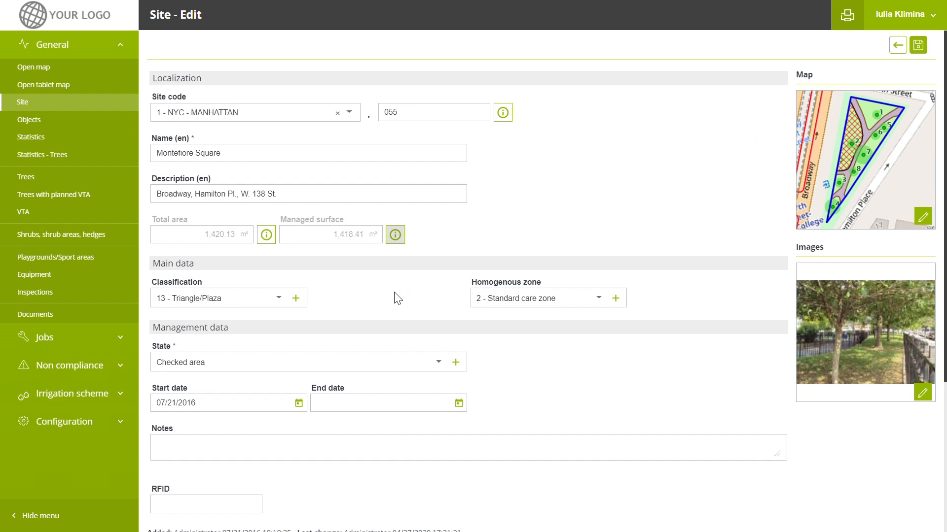
- Review Montefiore Square's statistics: five Ashleaf maples, two American elms, one London planetree
{"action": "scroll", "scroll_direction": "down", "scroll_amount": 3}
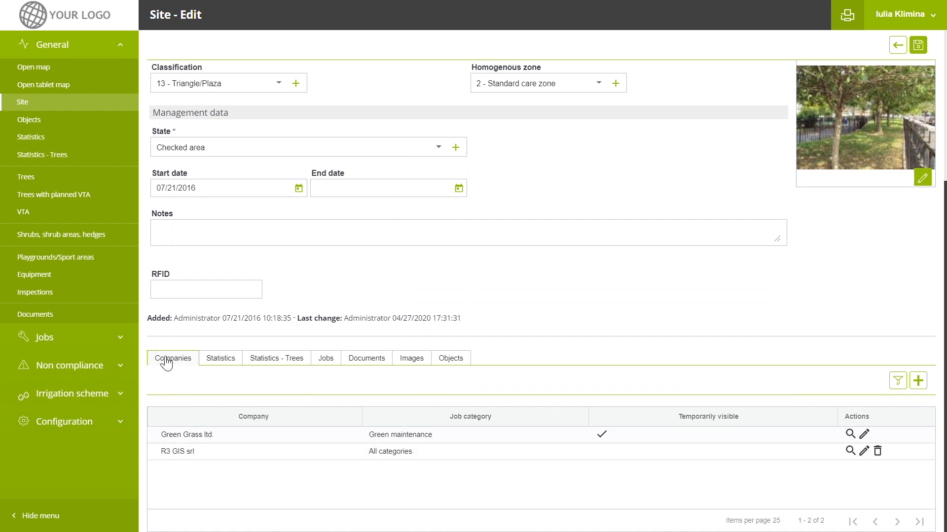
{"action": "mouse_move", "coordinate": [206, 365]}
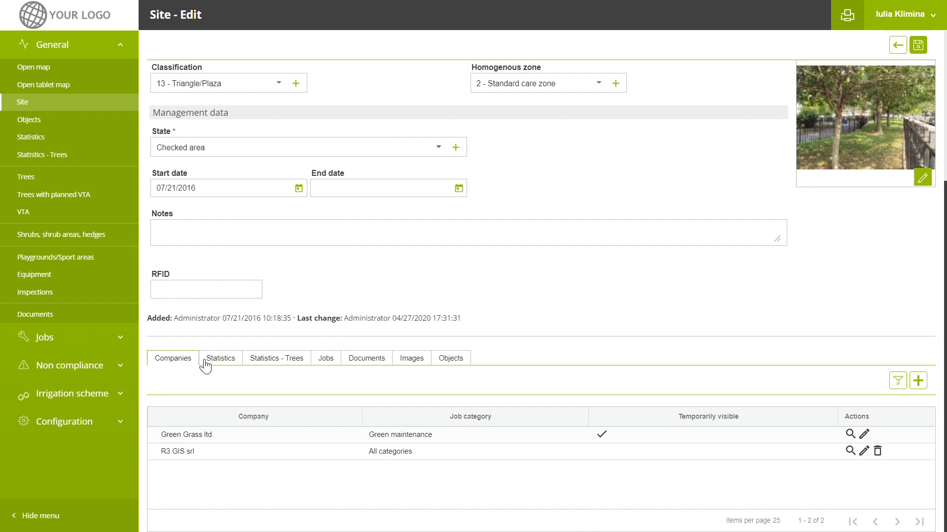
{"action": "mouse_move", "coordinate": [229, 367]}
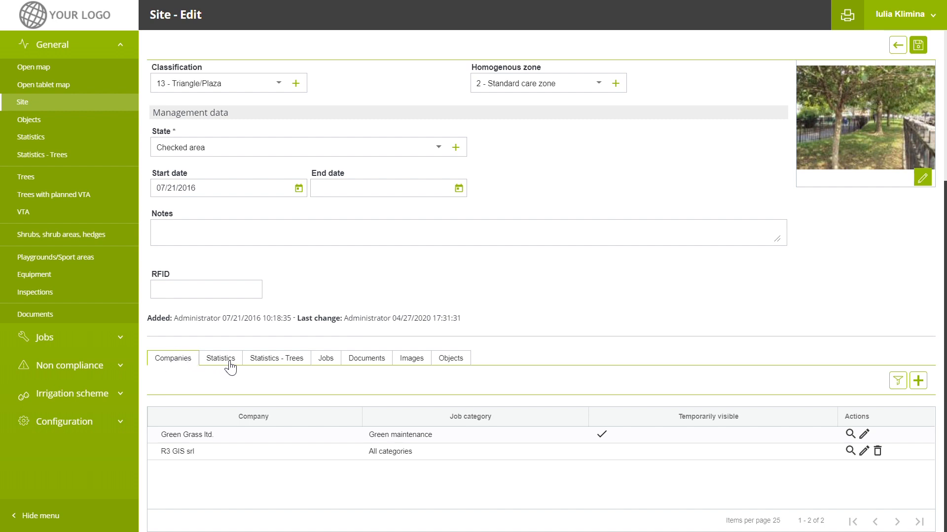
{"action": "left_click", "coordinate": [220, 358]}
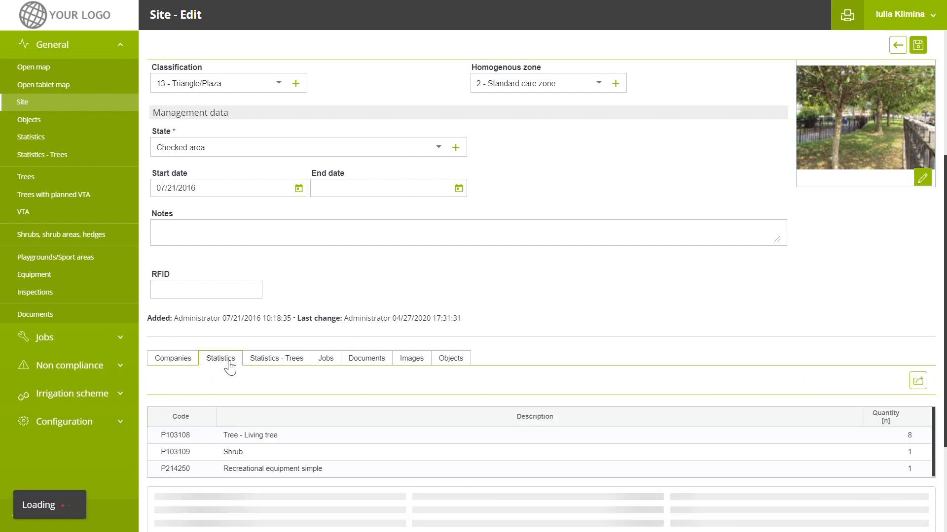
{"action": "scroll", "scroll_direction": "down", "scroll_amount": 3}
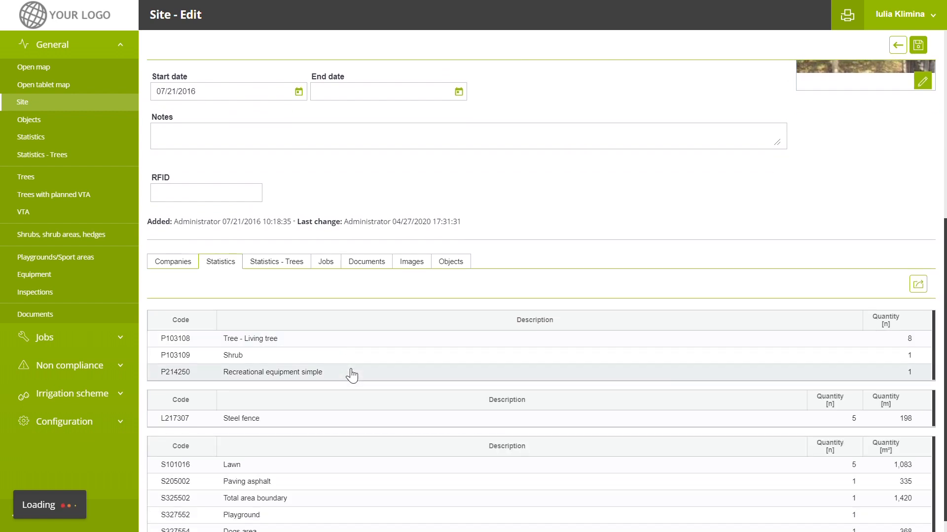
{"action": "scroll", "scroll_direction": "down", "scroll_amount": 3}
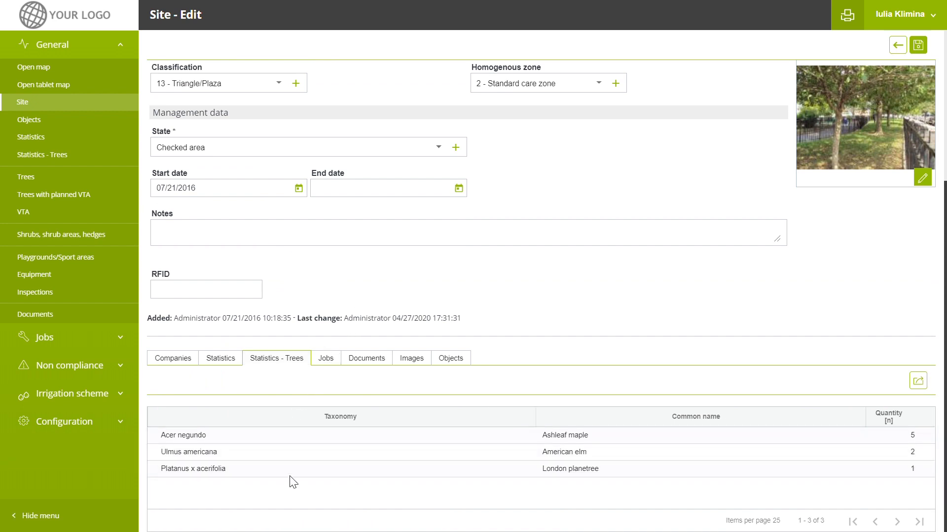
- List Montefiore Square's open jobs: TRA check, crown shaping and lawn mowings
{"action": "left_click", "coordinate": [326, 358]}
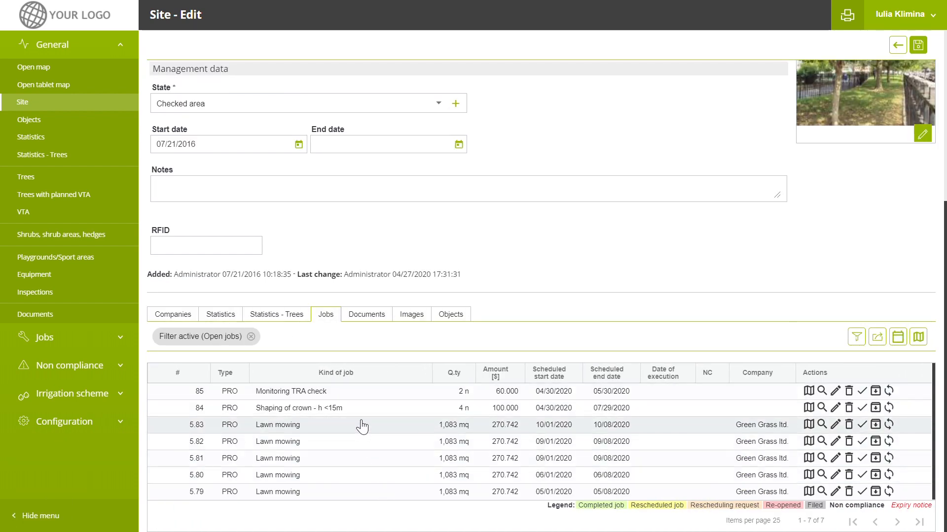
{"action": "mouse_move", "coordinate": [385, 355]}
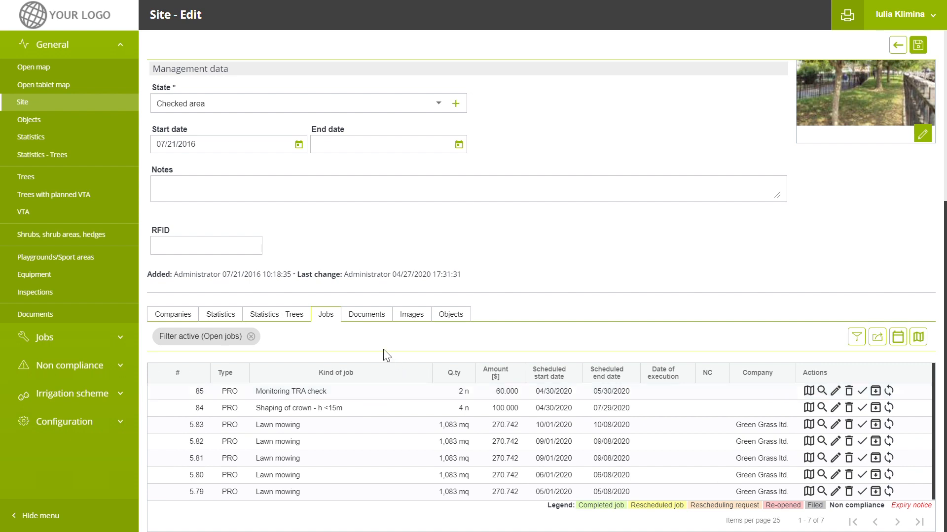
{"action": "mouse_move", "coordinate": [366, 314]}
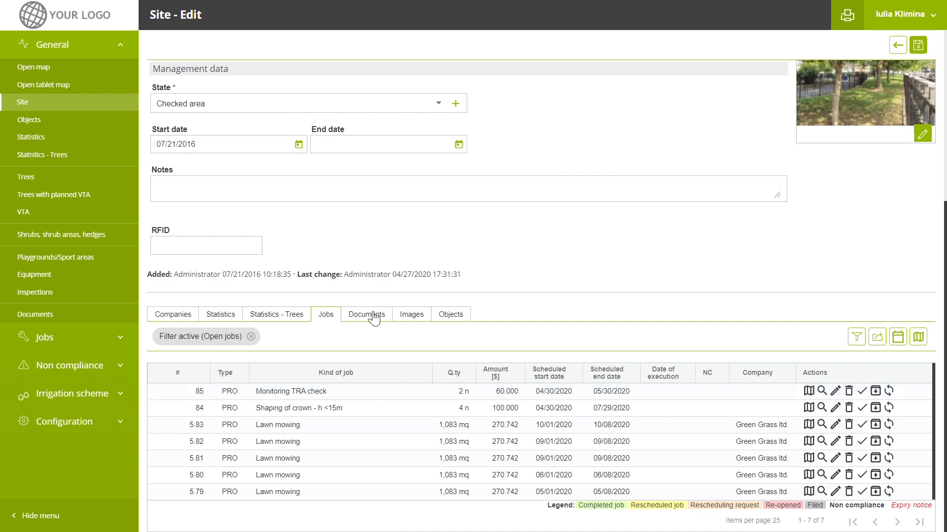
{"action": "mouse_move", "coordinate": [437, 315]}
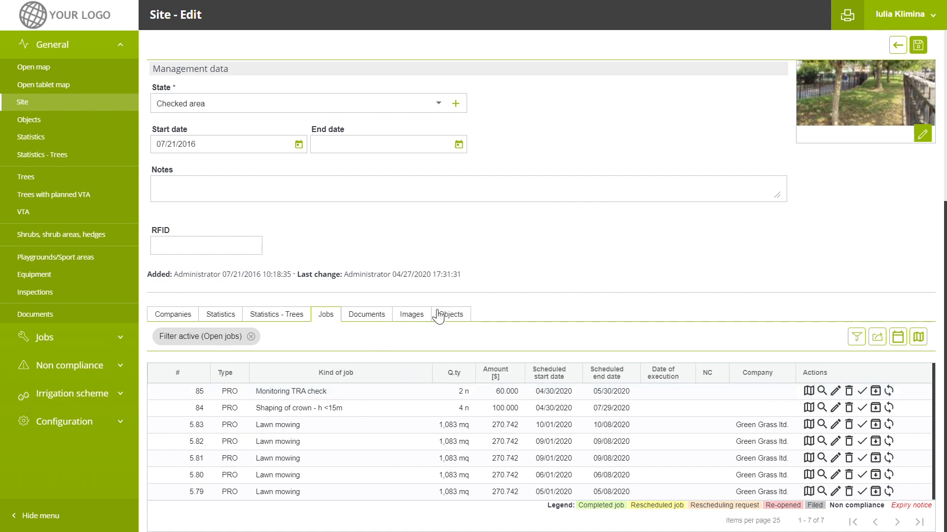
- List Montefiore Square's objects: eight trees and one shrub
{"action": "left_click", "coordinate": [451, 314]}
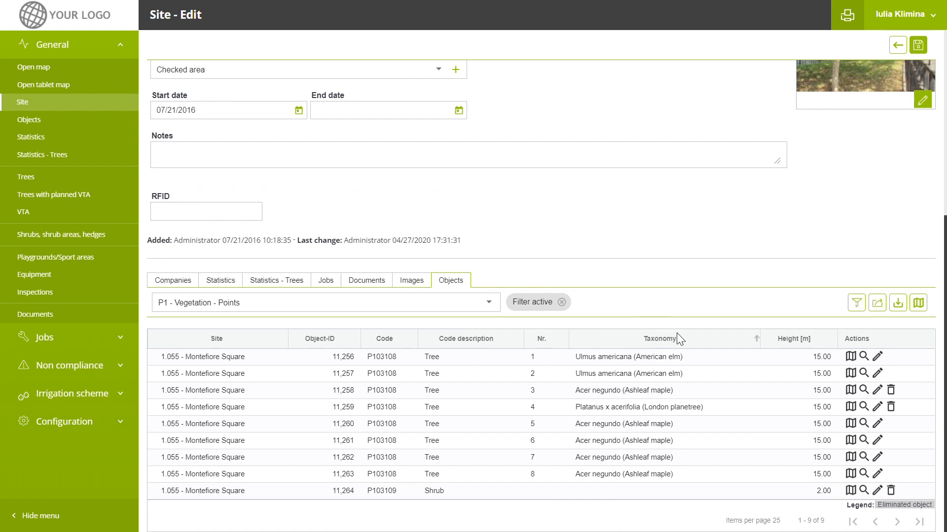
{"action": "mouse_move", "coordinate": [753, 345]}
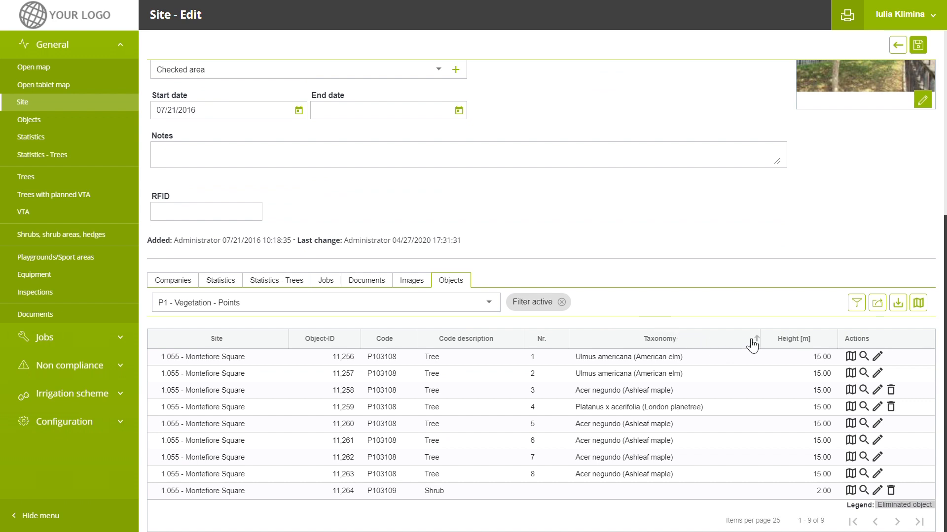
{"action": "mouse_move", "coordinate": [856, 303]}
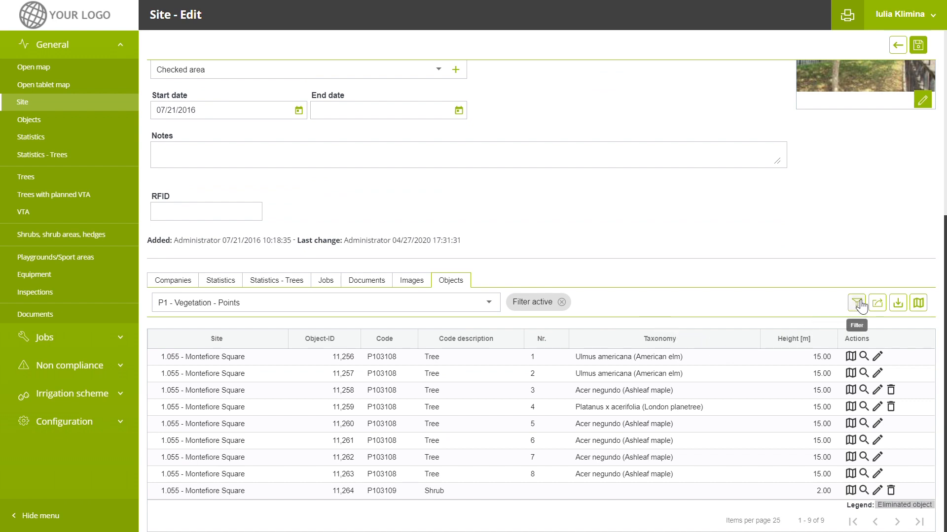
{"action": "mouse_move", "coordinate": [869, 308]}
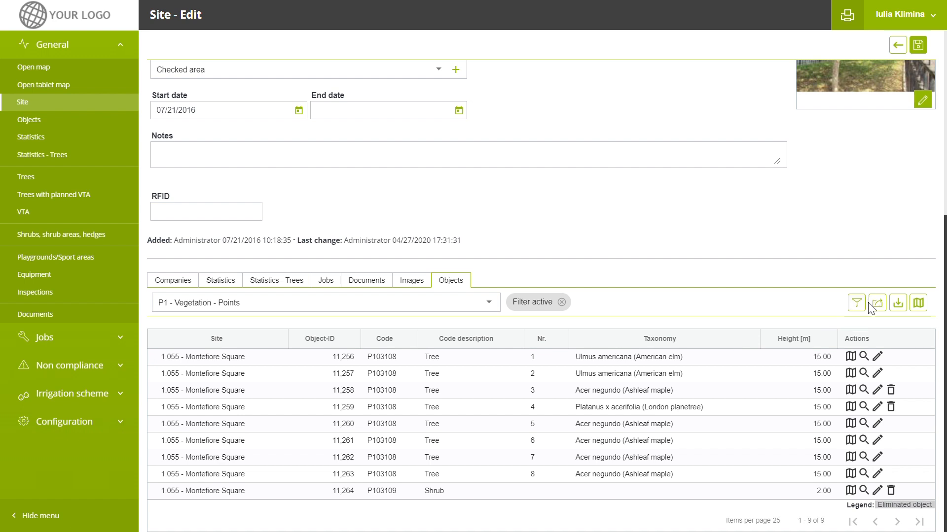
{"action": "mouse_move", "coordinate": [898, 304]}
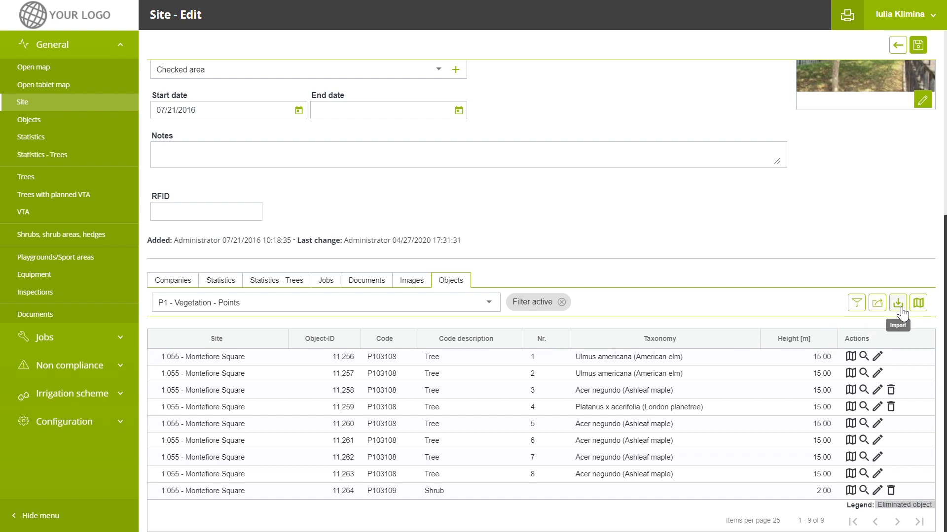
{"action": "mouse_move", "coordinate": [277, 450]}
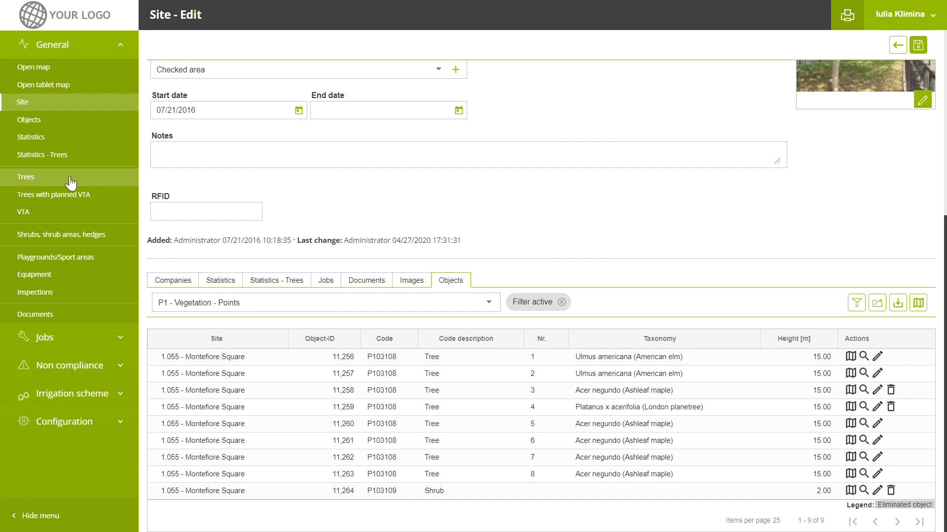
- Open the General > Trees register listing all 11,217 trees
{"action": "left_click", "coordinate": [25, 177]}
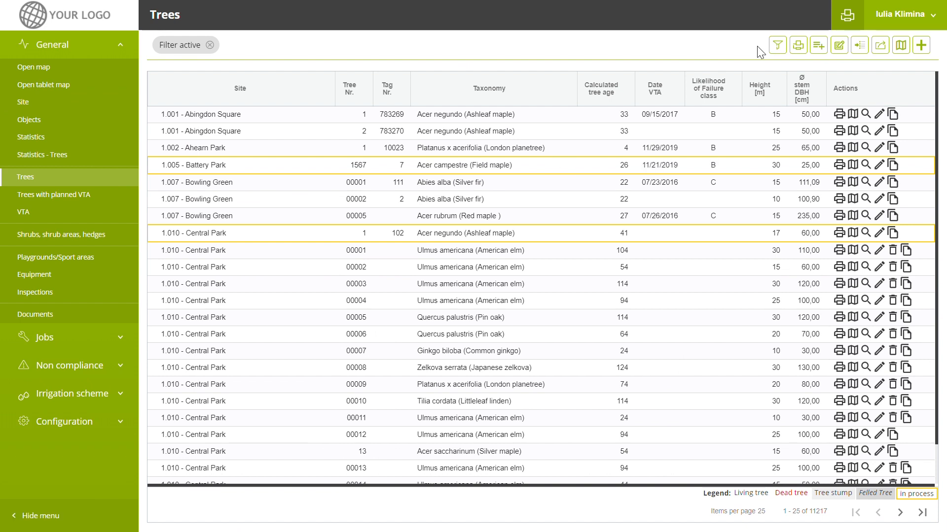
{"action": "mouse_move", "coordinate": [808, 39]}
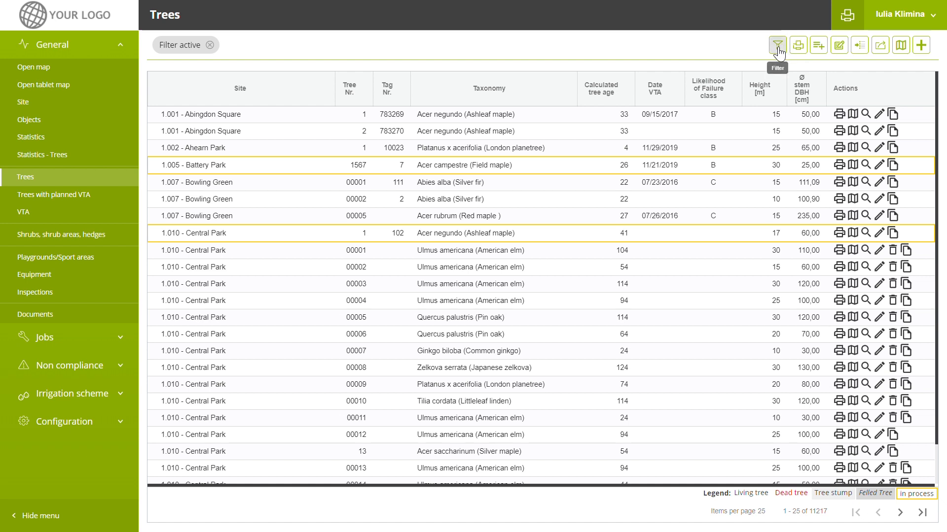
- Filter the Trees register to site 1.055 - Montefiore Square, showing eight trees
{"action": "left_click", "coordinate": [777, 45]}
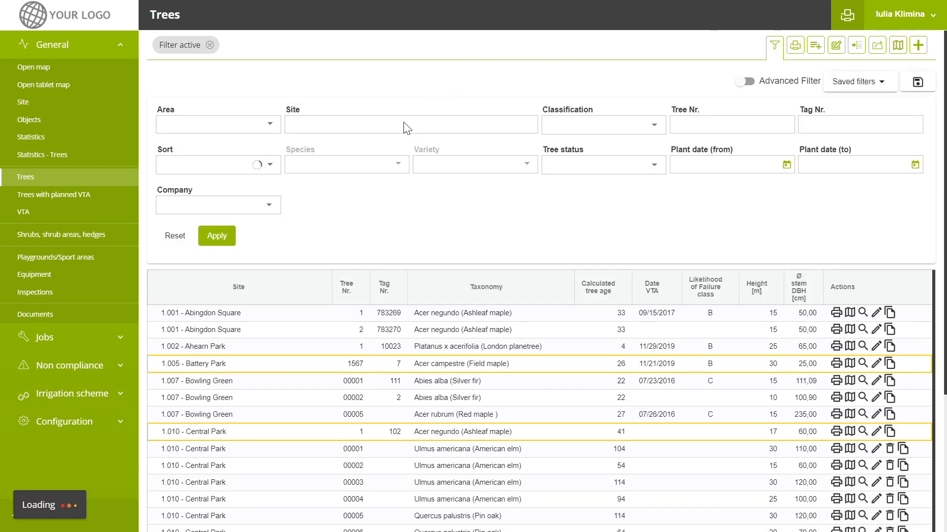
{"action": "left_click", "coordinate": [410, 124]}
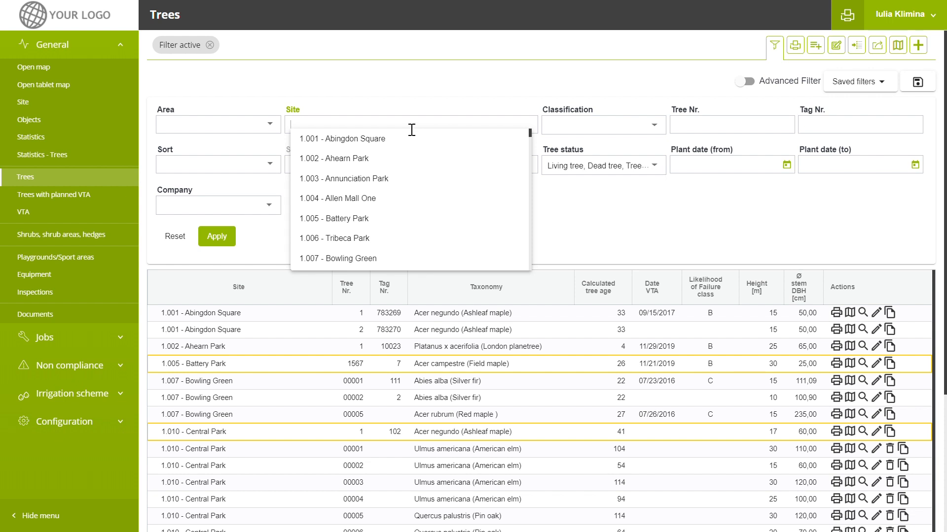
{"action": "type", "text": "m"}
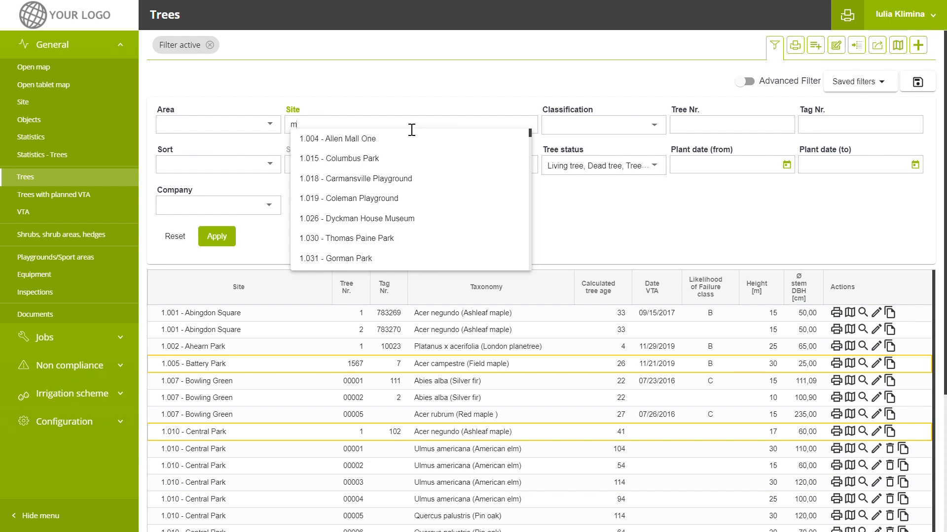
{"action": "type", "text": "o"}
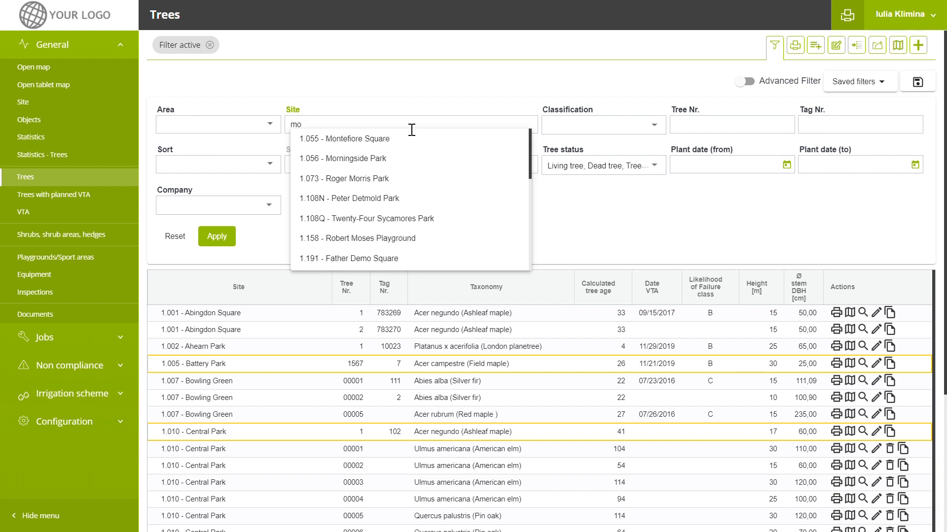
{"action": "type", "text": "n"}
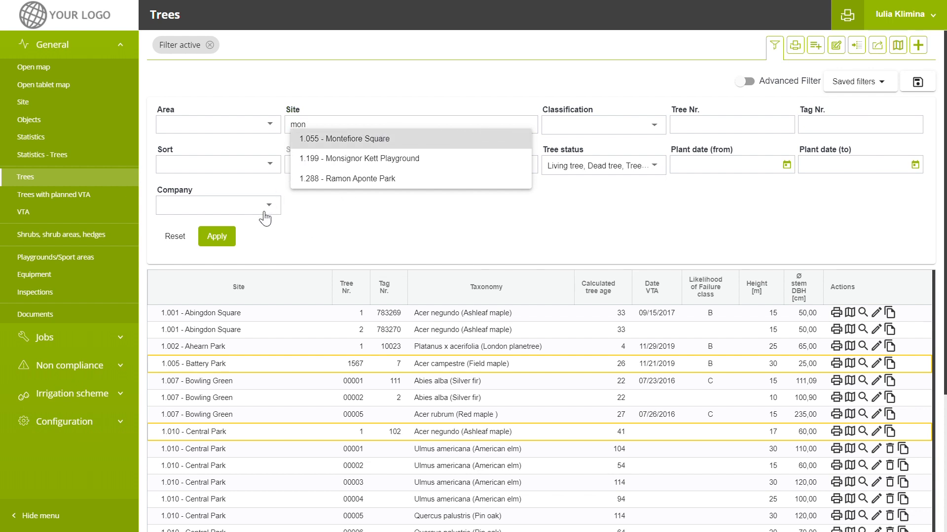
{"action": "left_click", "coordinate": [345, 139]}
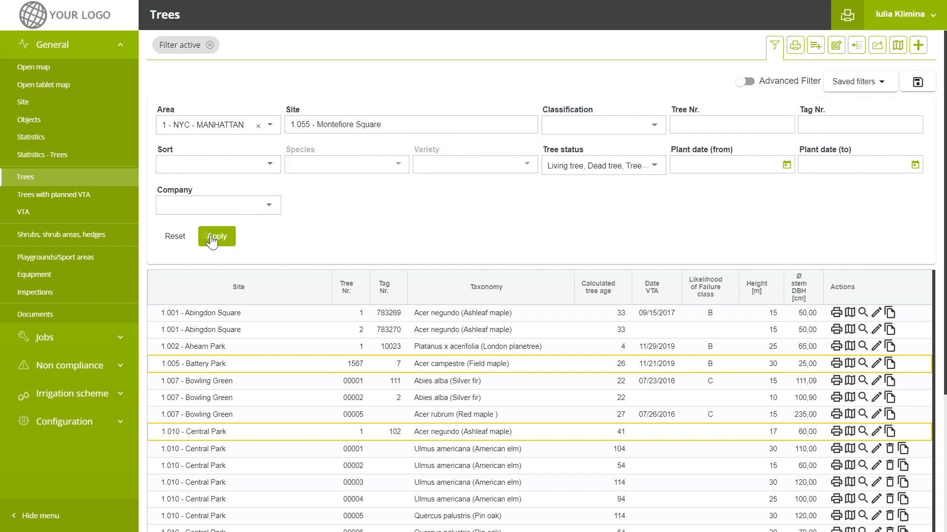
{"action": "left_click", "coordinate": [216, 236]}
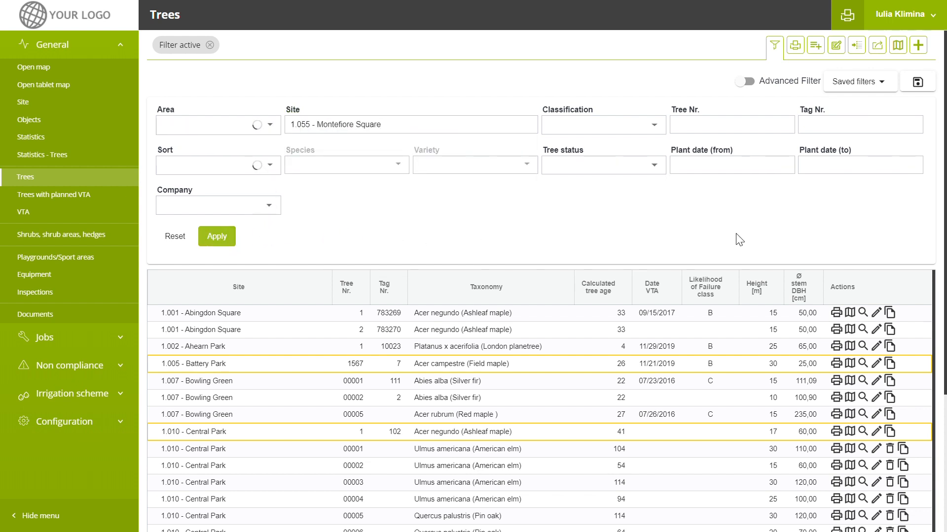
{"action": "left_click", "coordinate": [215, 236]}
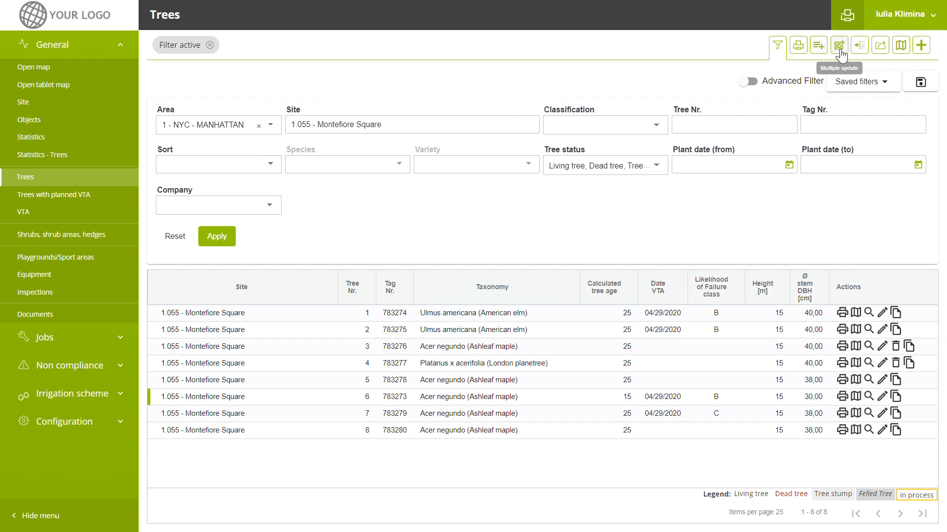
{"action": "mouse_move", "coordinate": [858, 46]}
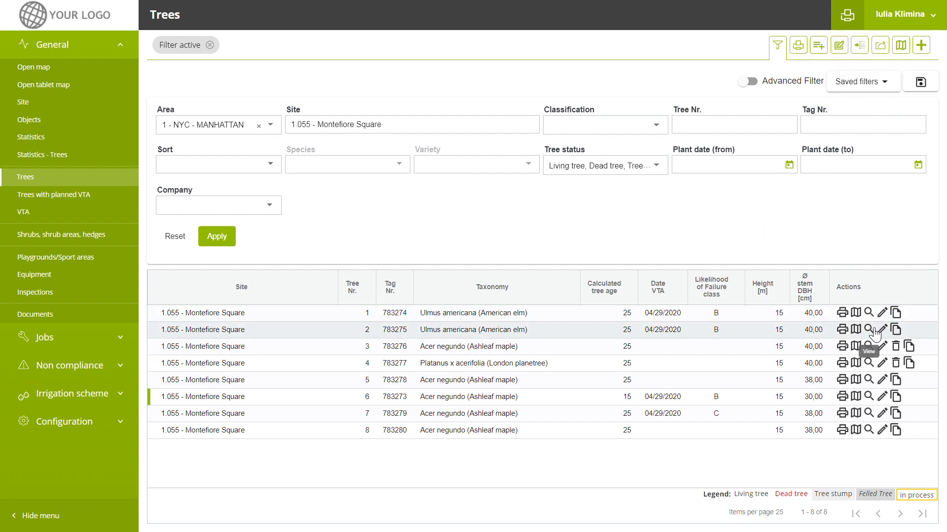
{"action": "mouse_move", "coordinate": [909, 363]}
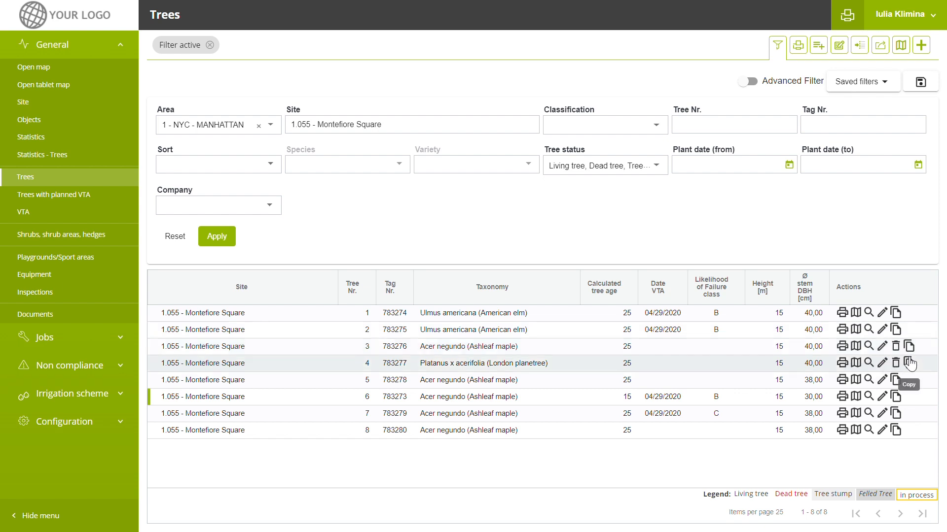
{"action": "mouse_move", "coordinate": [883, 396]}
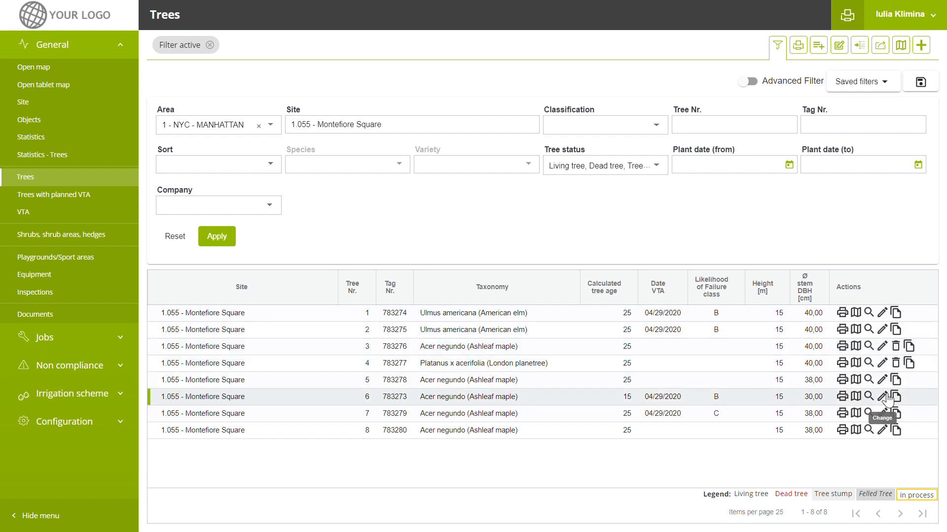
- Edit tree 6, an Ashleaf maple, and view its VTA inspection history
{"action": "left_click", "coordinate": [882, 397]}
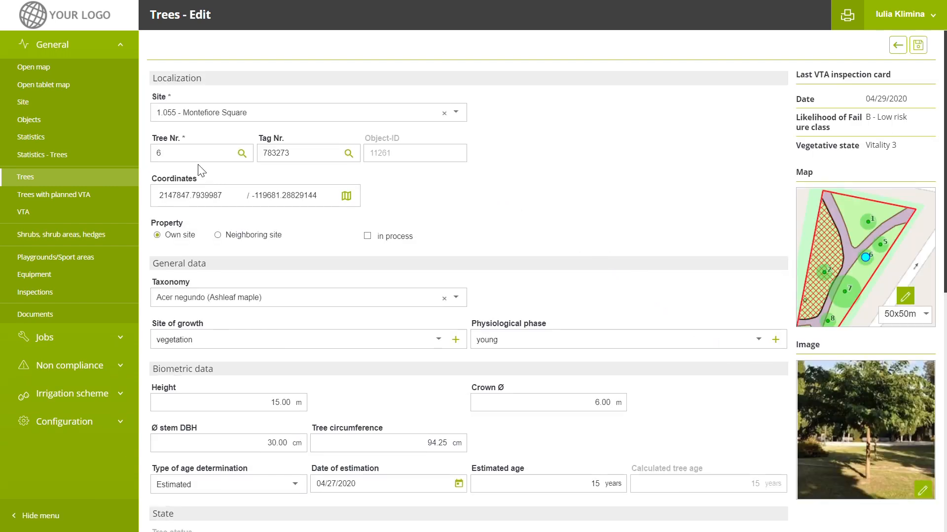
{"action": "mouse_move", "coordinate": [722, 238]}
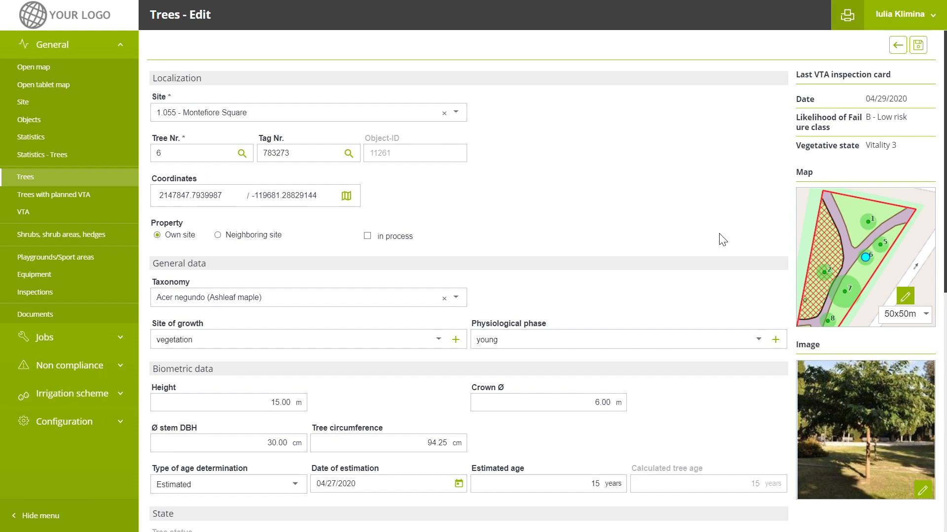
{"action": "mouse_move", "coordinate": [853, 199]}
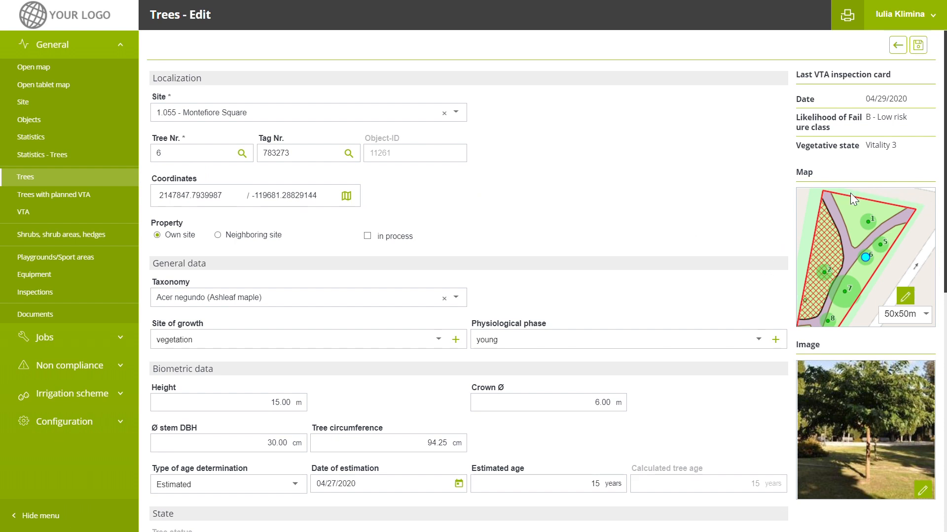
{"action": "mouse_move", "coordinate": [853, 265]}
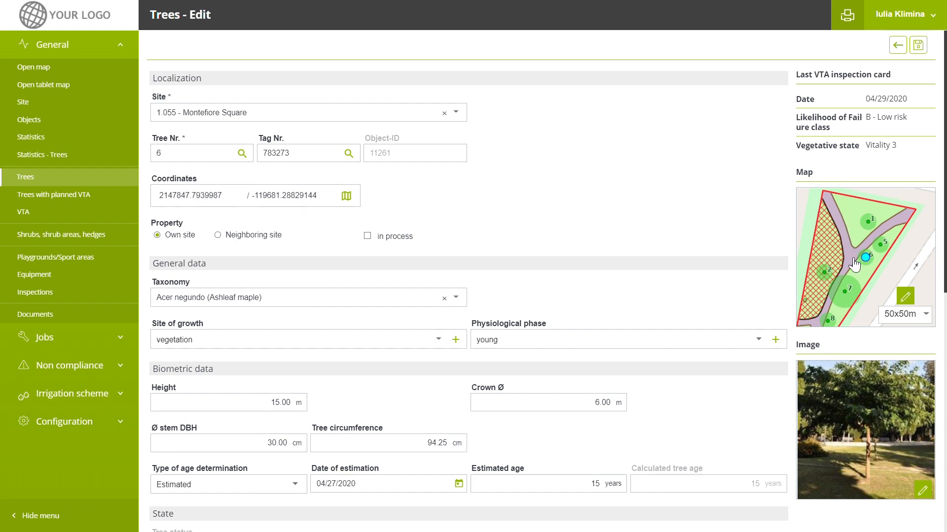
{"action": "mouse_move", "coordinate": [725, 252]}
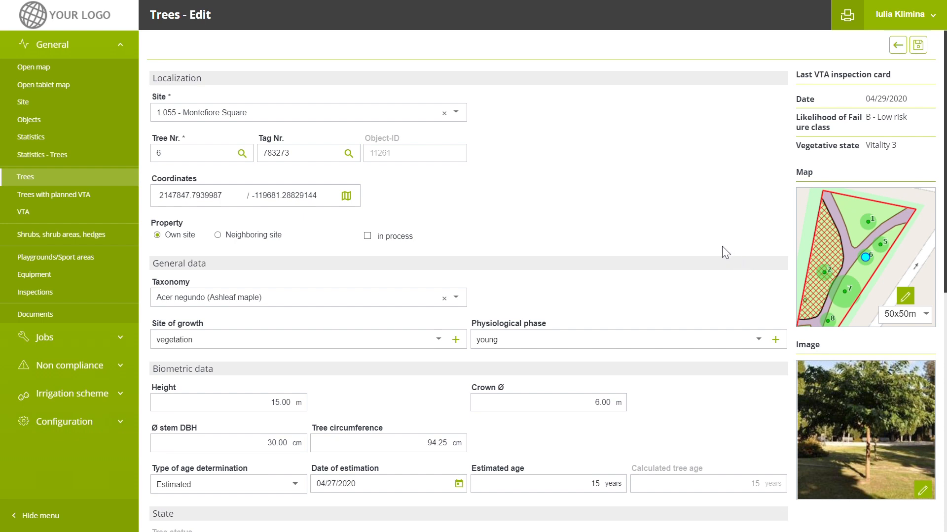
{"action": "scroll", "scroll_direction": "down", "scroll_amount": 3}
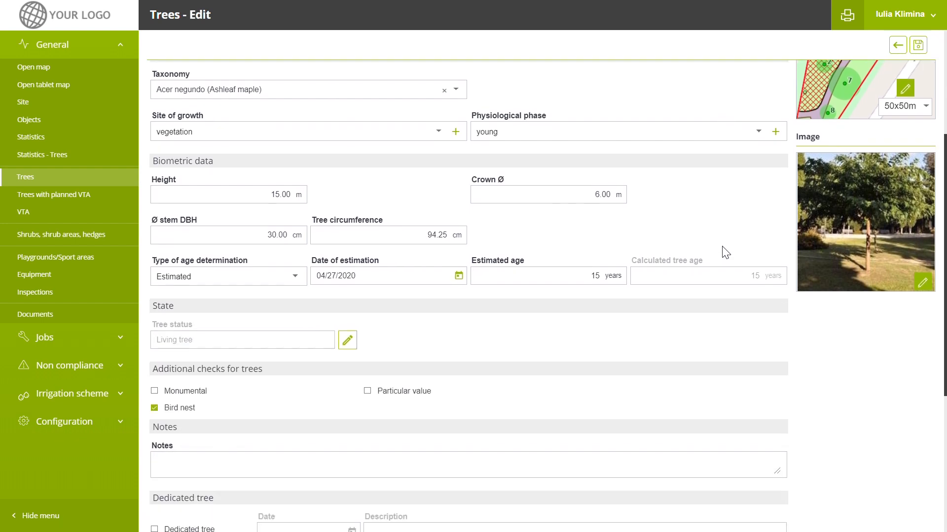
{"action": "scroll", "scroll_direction": "down", "scroll_amount": 3}
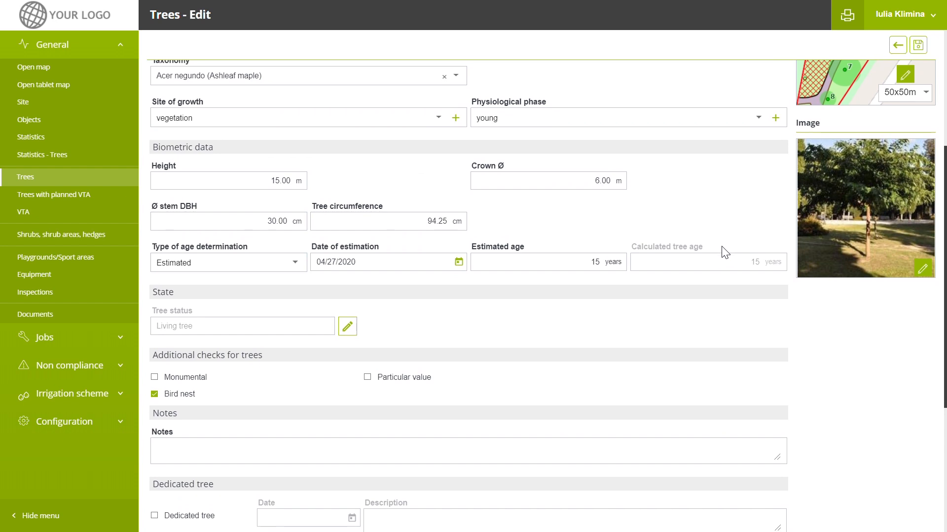
{"action": "scroll", "scroll_direction": "down", "scroll_amount": 3}
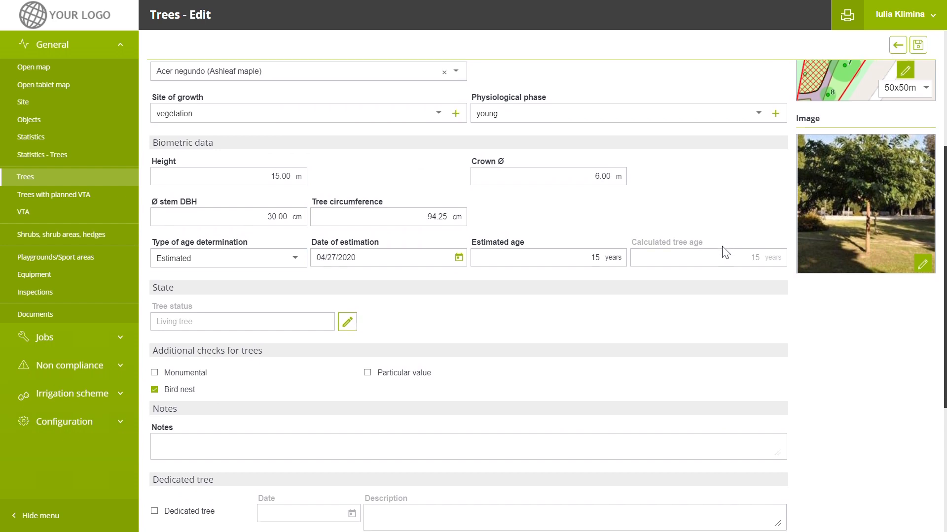
{"action": "scroll", "scroll_direction": "down", "scroll_amount": 3}
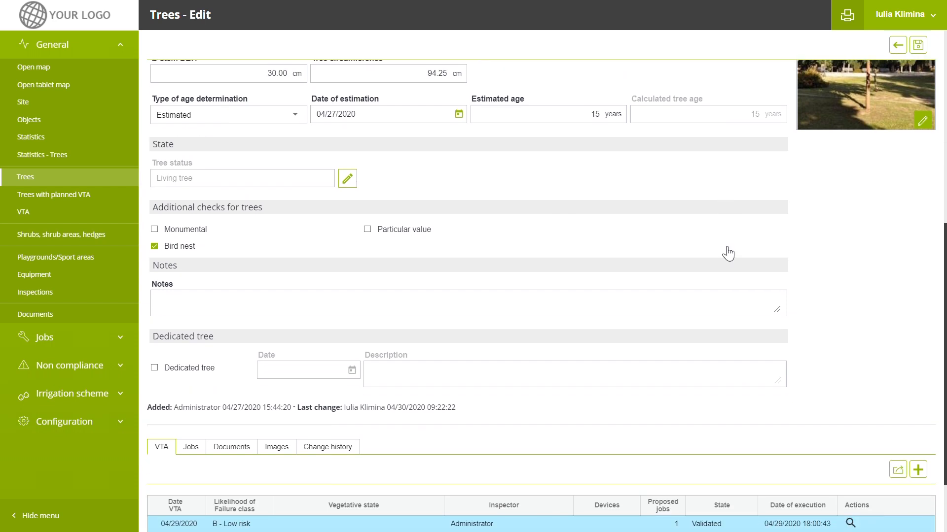
{"action": "mouse_move", "coordinate": [166, 260]}
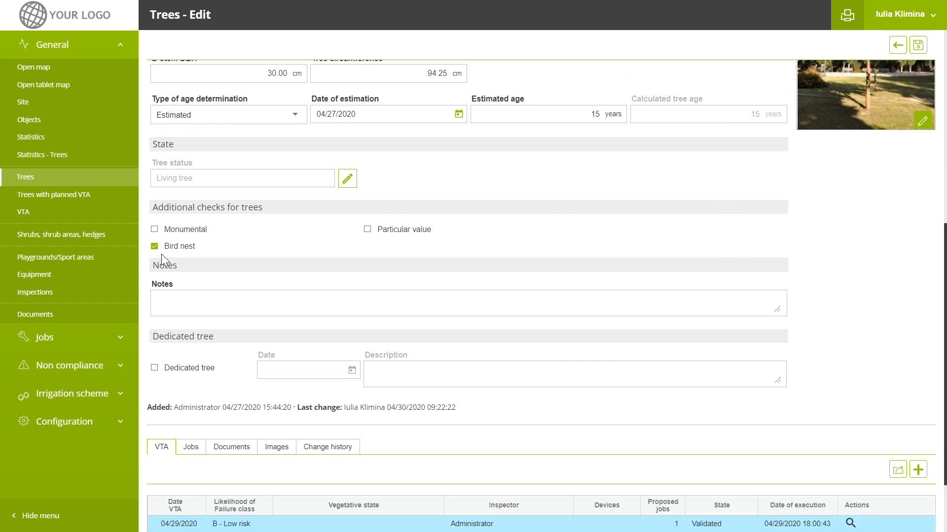
{"action": "left_click", "coordinate": [154, 245]}
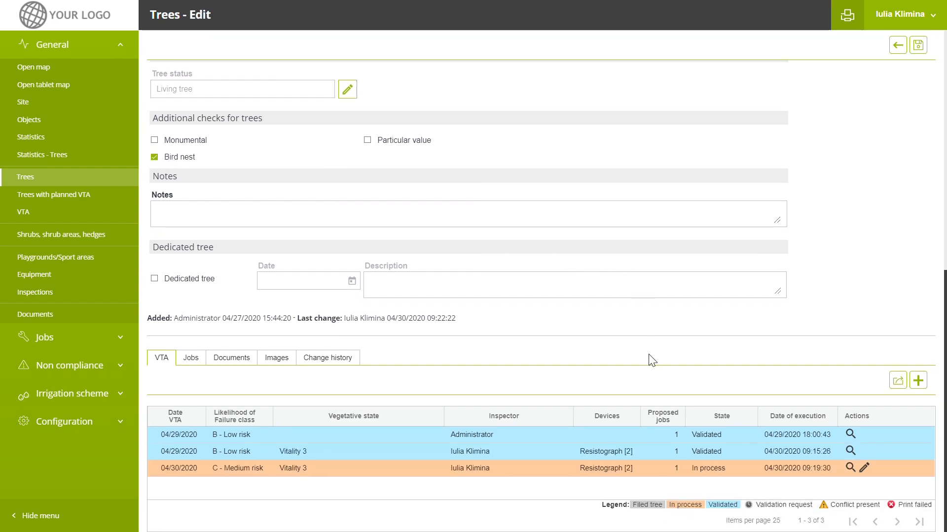
{"action": "mouse_move", "coordinate": [328, 336]}
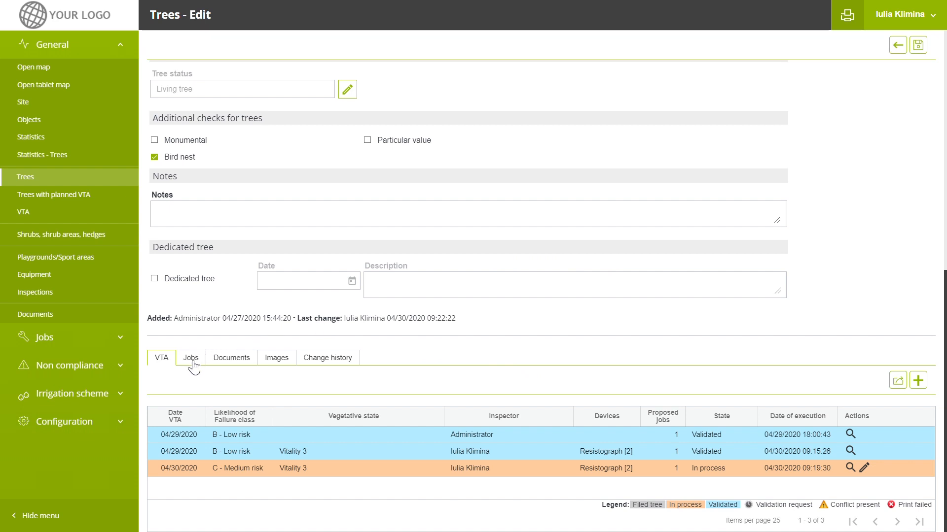
{"action": "left_click", "coordinate": [191, 357]}
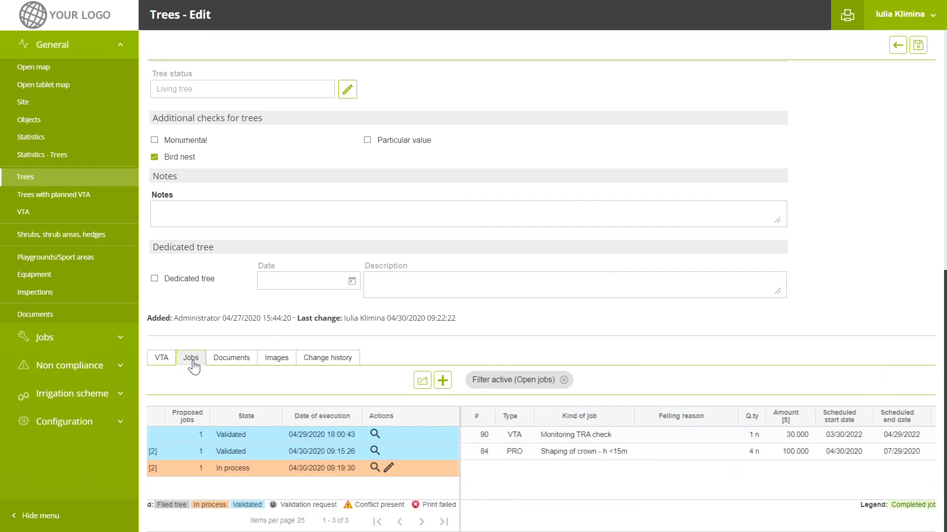
{"action": "left_click", "coordinate": [190, 358]}
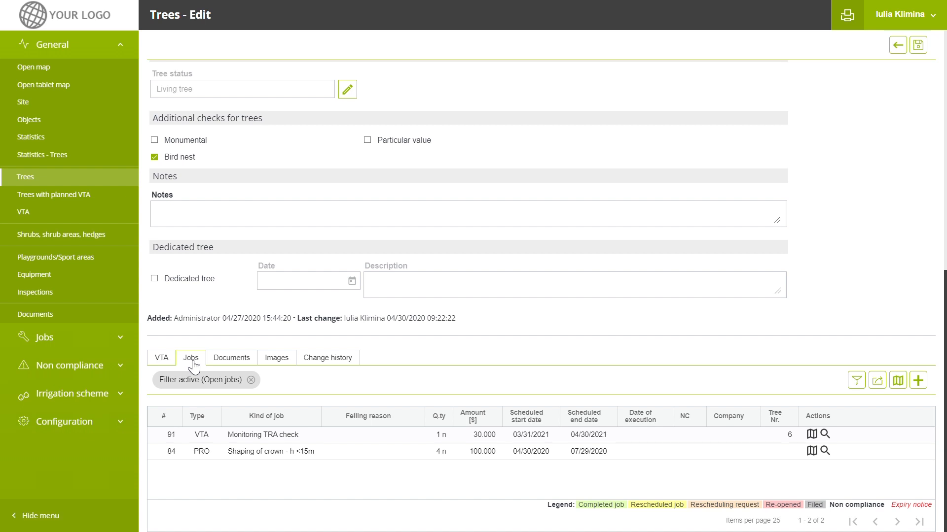
{"action": "mouse_move", "coordinate": [279, 360]}
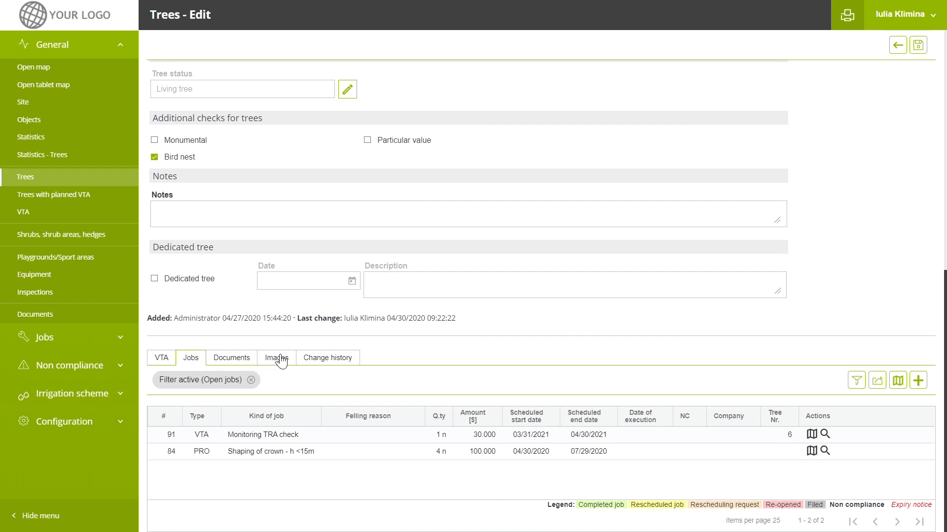
{"action": "mouse_move", "coordinate": [191, 359]}
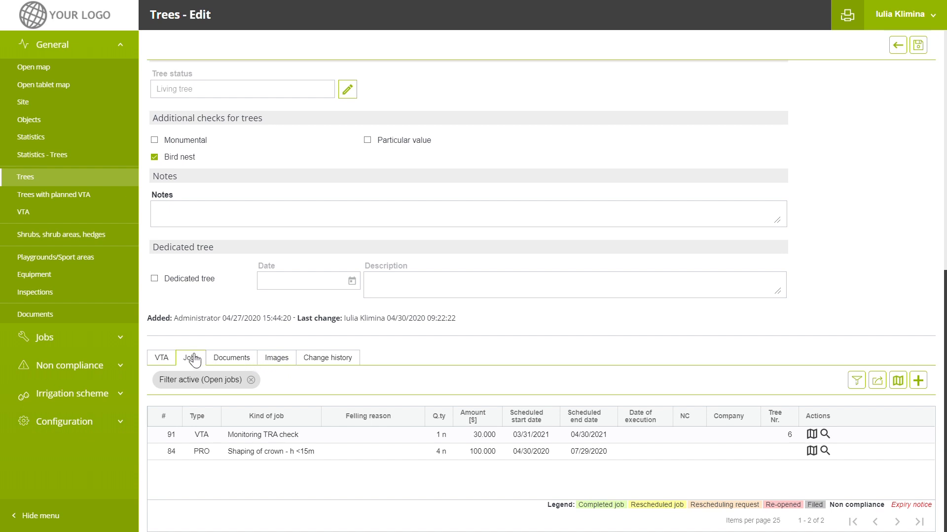
{"action": "left_click", "coordinate": [161, 357]}
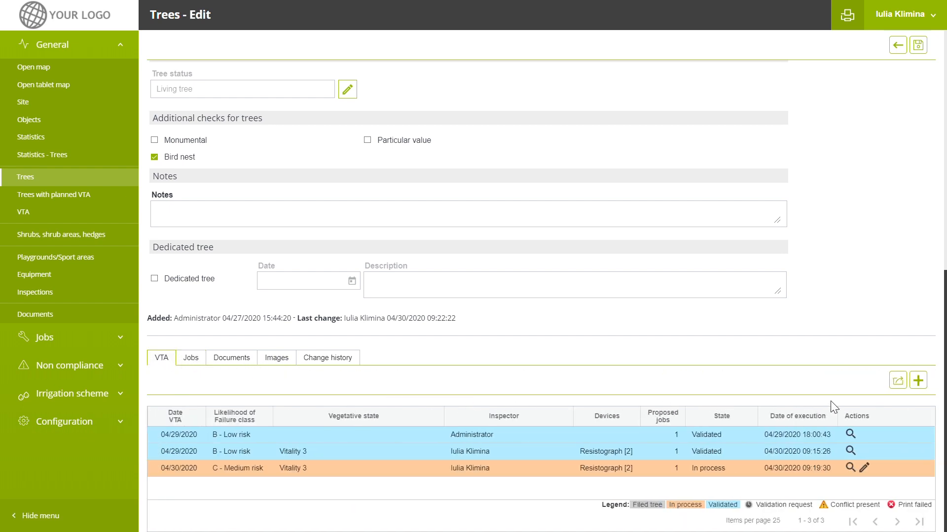
{"action": "mouse_move", "coordinate": [850, 468]}
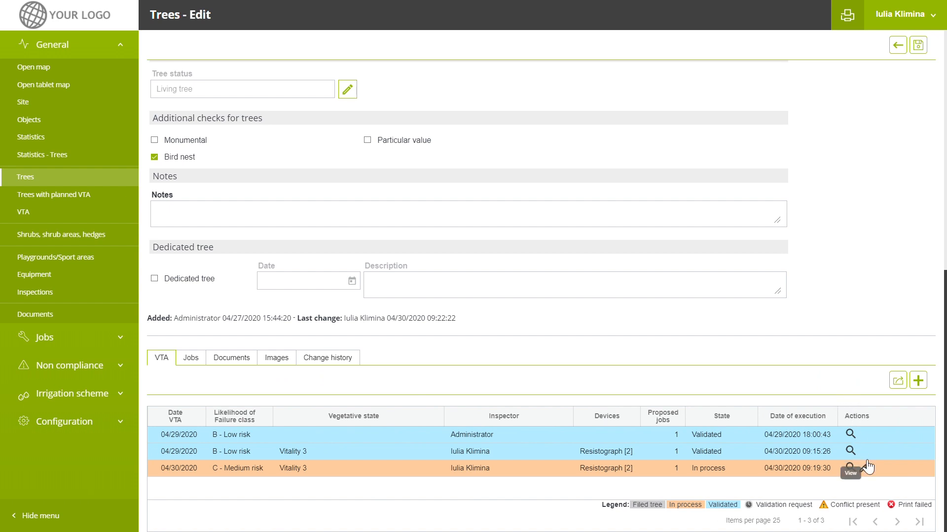
- Review tree 6's in-process 04/30/2020 VTA, then close it to the unsaved-data prompt
{"action": "left_click", "coordinate": [849, 467]}
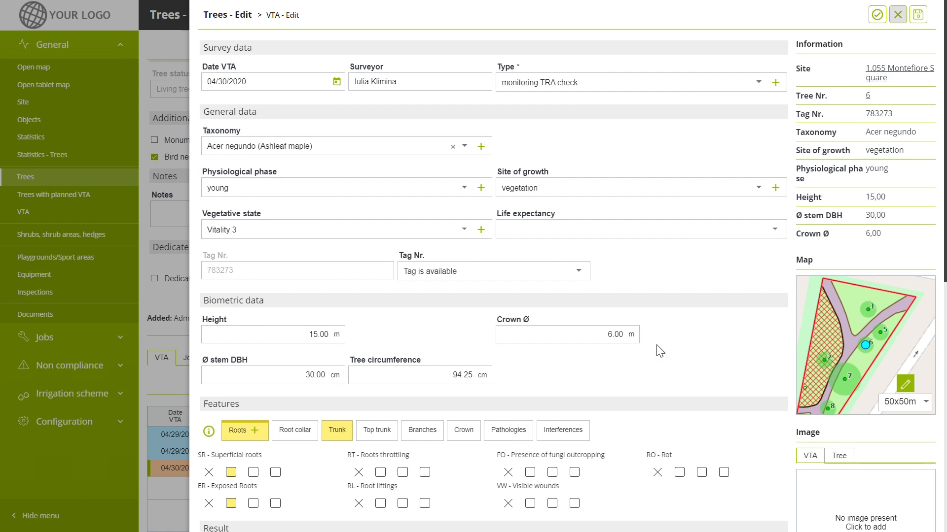
{"action": "scroll", "scroll_direction": "down", "scroll_amount": 3}
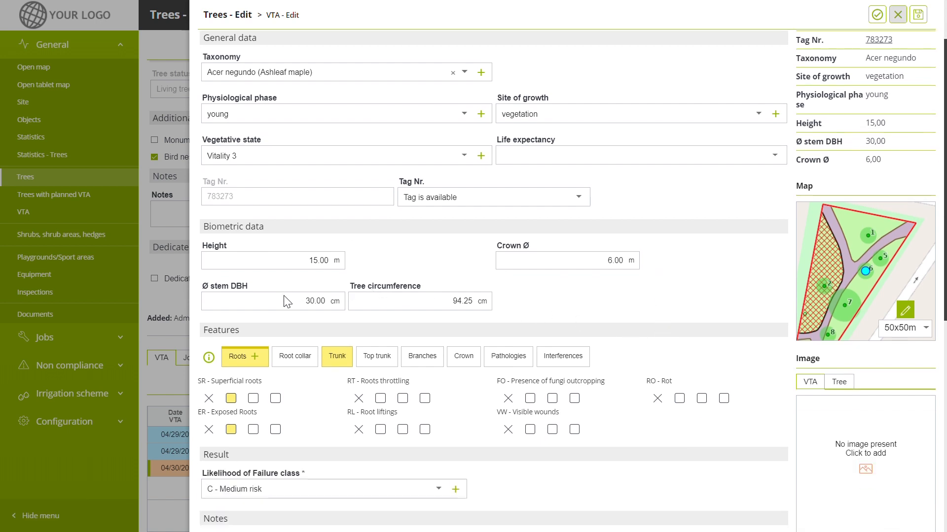
{"action": "mouse_move", "coordinate": [253, 398]}
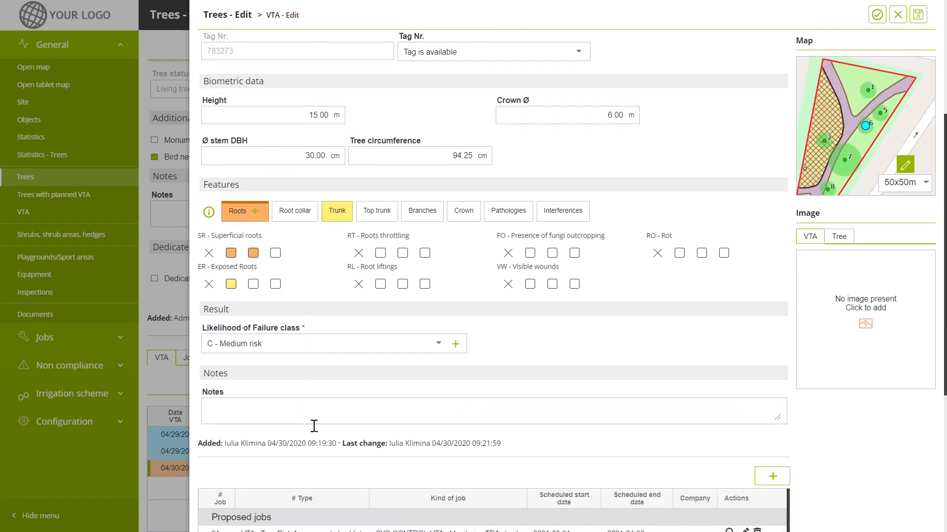
{"action": "scroll", "scroll_direction": "down", "scroll_amount": 3}
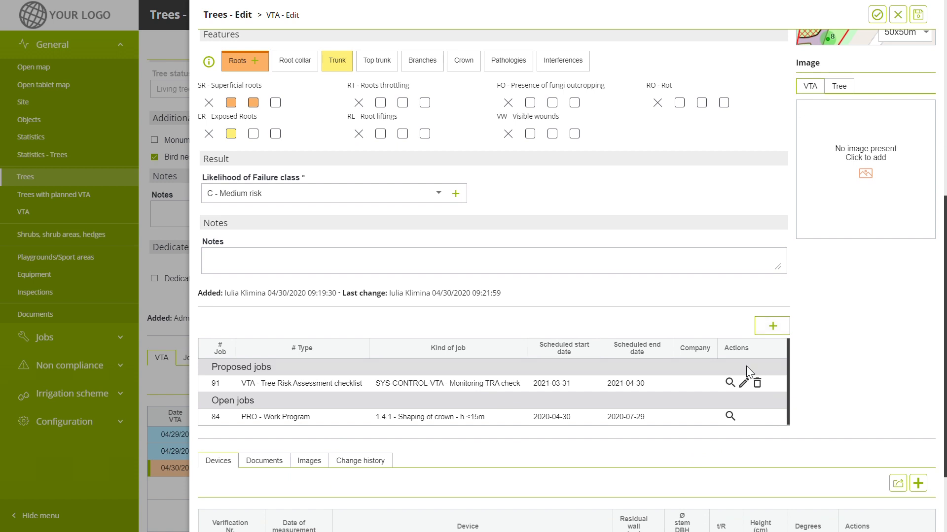
{"action": "scroll", "scroll_direction": "down", "scroll_amount": 3}
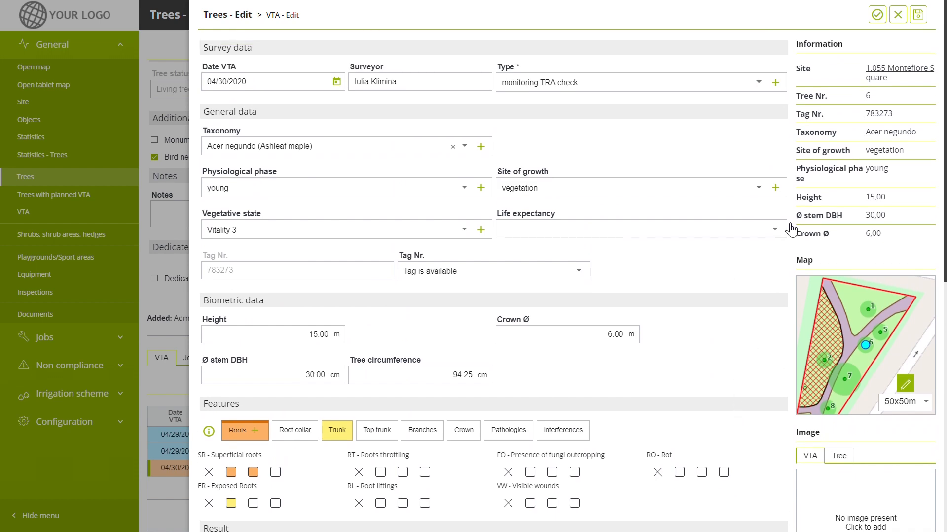
{"action": "left_click", "coordinate": [877, 13]}
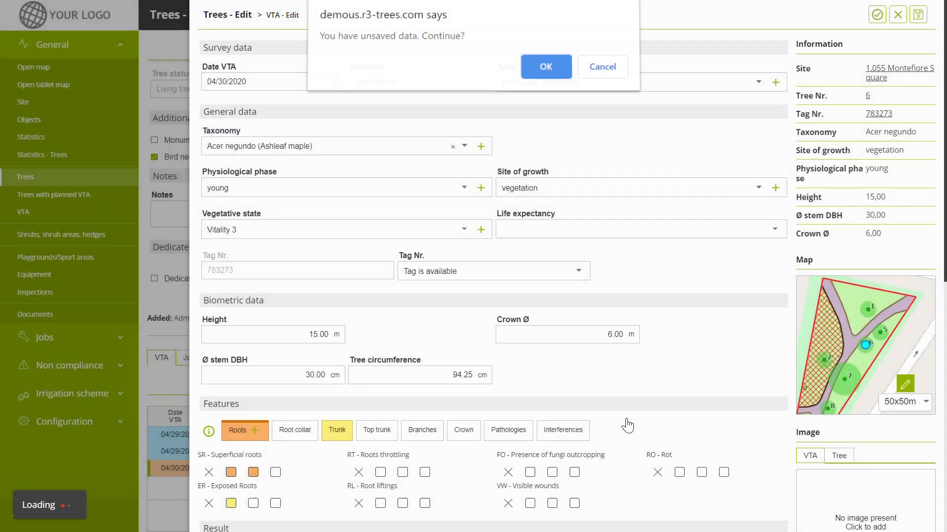
- Confirm leaving the VTA form and save tree 6 back to the Montefiore Square Trees list
{"action": "left_click", "coordinate": [545, 67]}
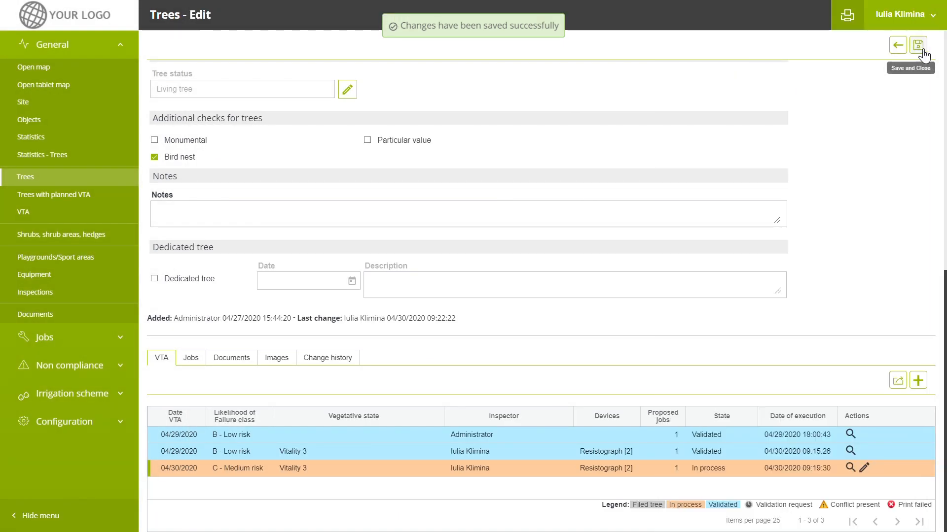
{"action": "left_click", "coordinate": [918, 45]}
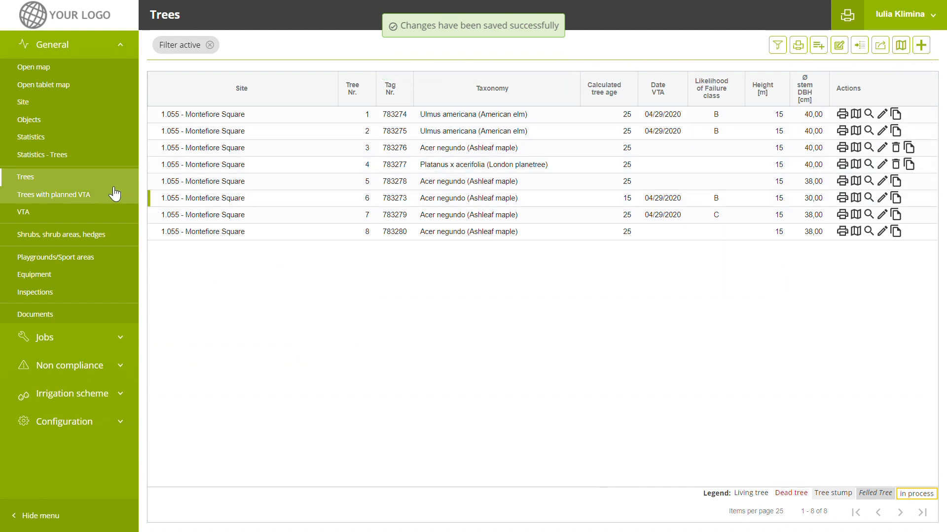
{"action": "mouse_move", "coordinate": [56, 258]}
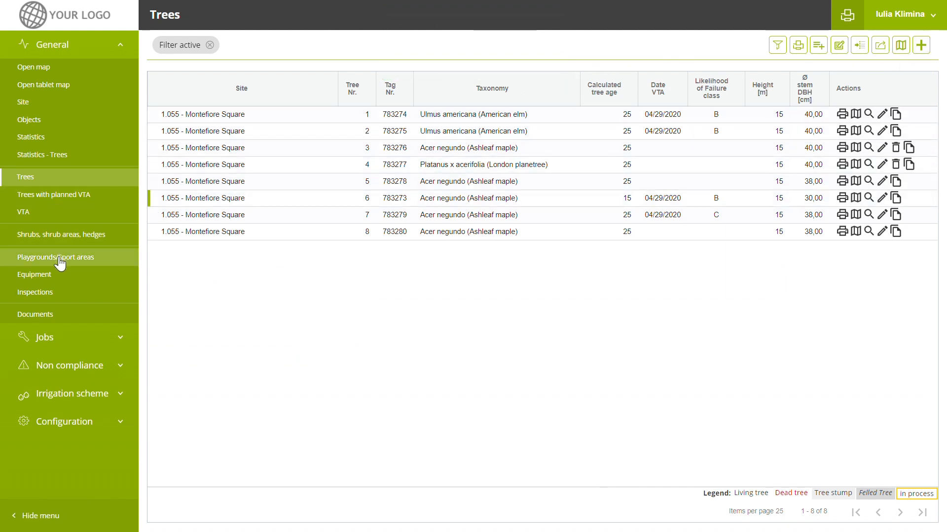
{"action": "mouse_move", "coordinate": [39, 292]}
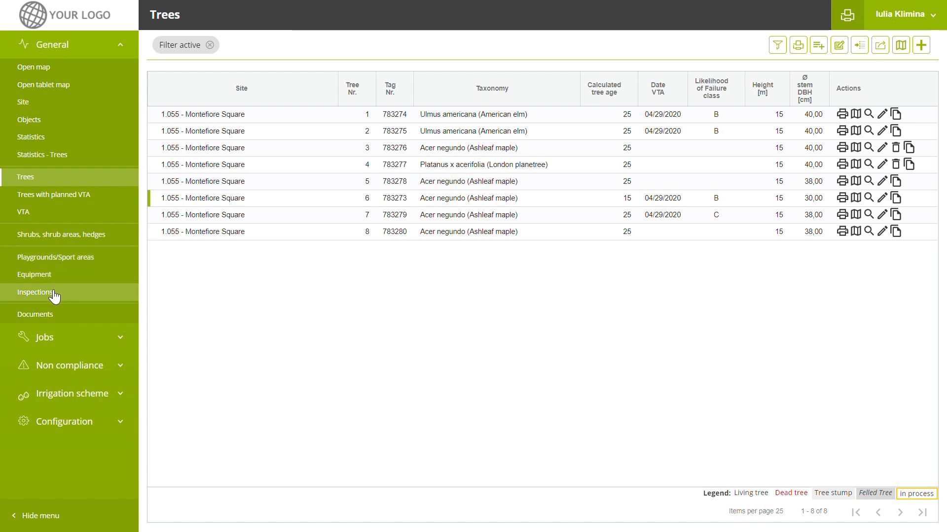
{"action": "mouse_move", "coordinate": [86, 285]}
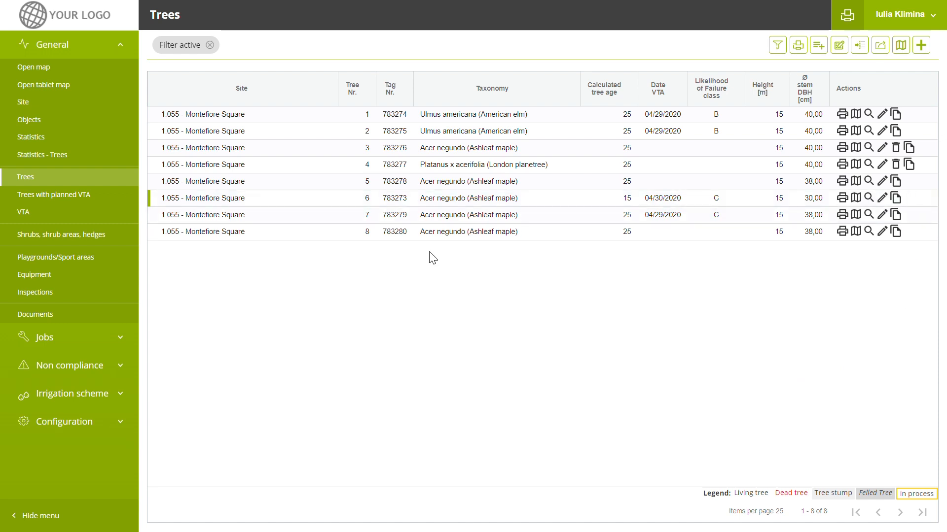
{"action": "mouse_move", "coordinate": [160, 303]}
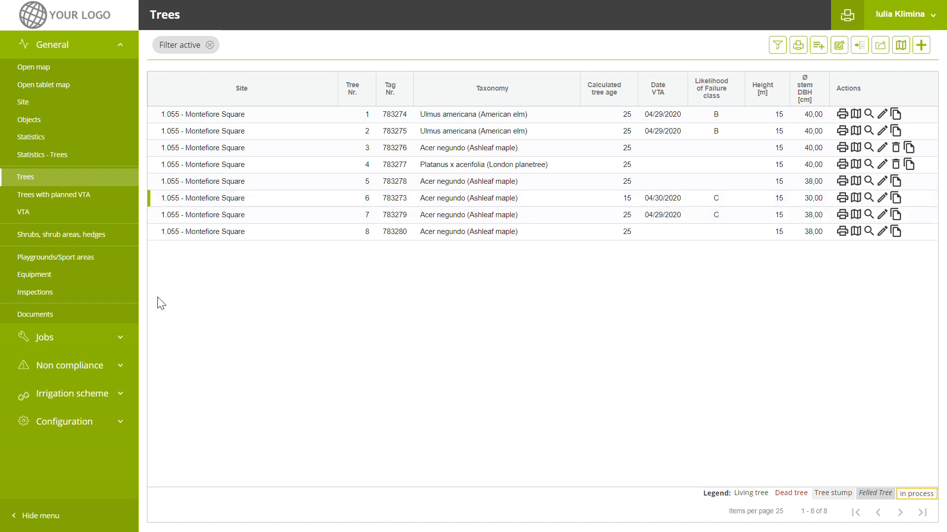
- Filter the Planned jobs list to site 1.055 - Montefiore Square, typing 'mon' to find it
{"action": "left_click", "coordinate": [44, 72]}
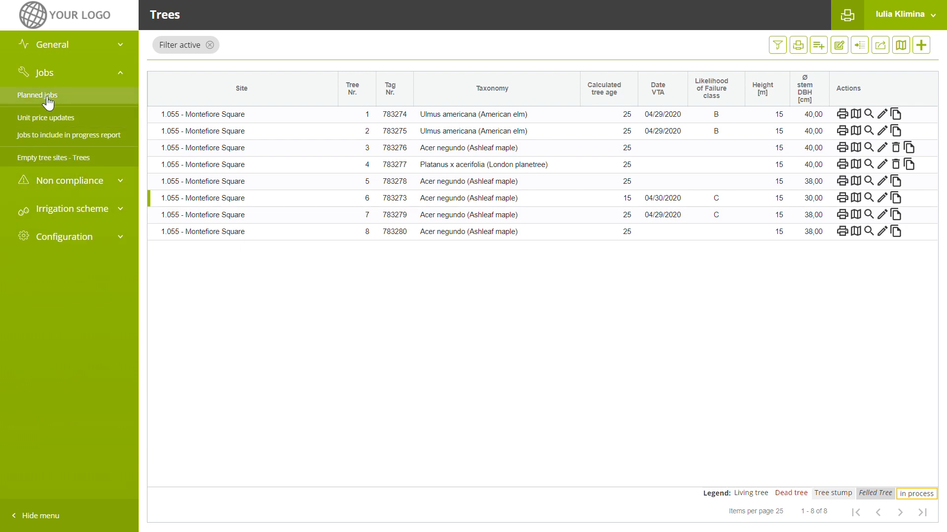
{"action": "left_click", "coordinate": [37, 95]}
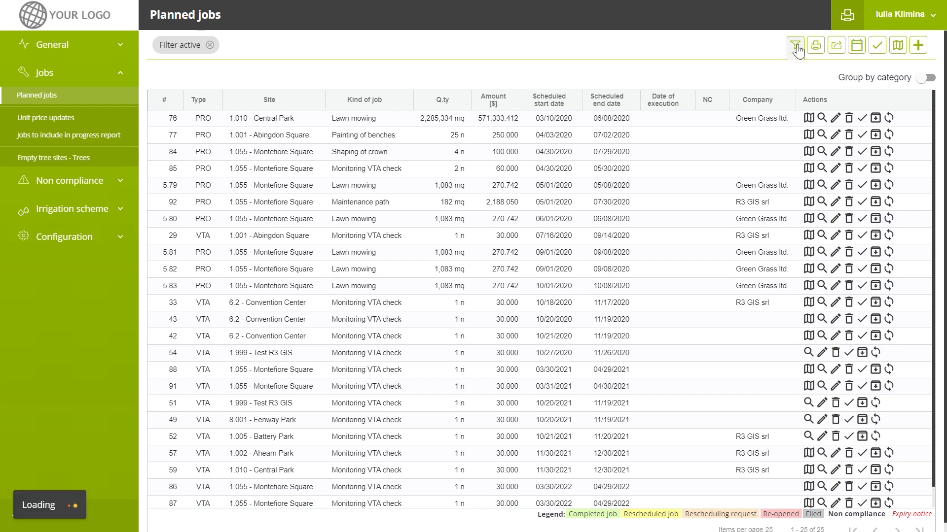
{"action": "left_click", "coordinate": [796, 44]}
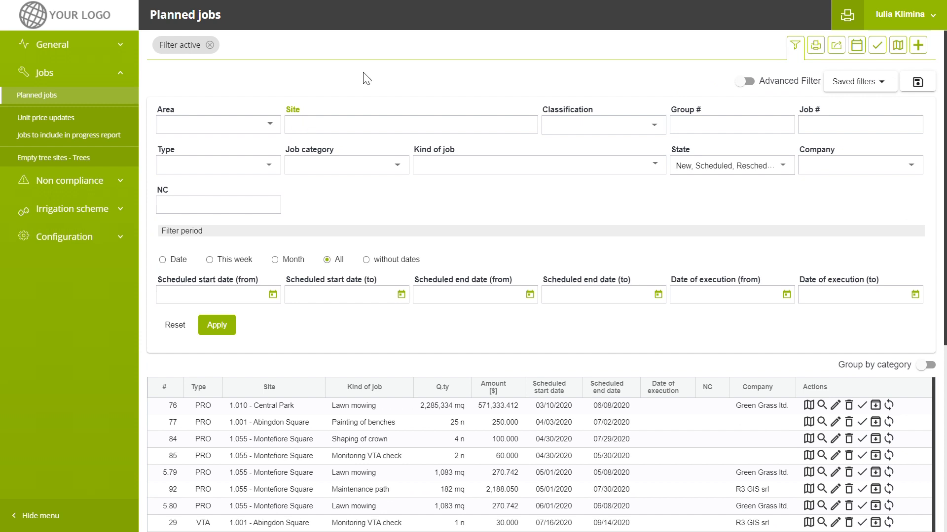
{"action": "type", "text": "mon"}
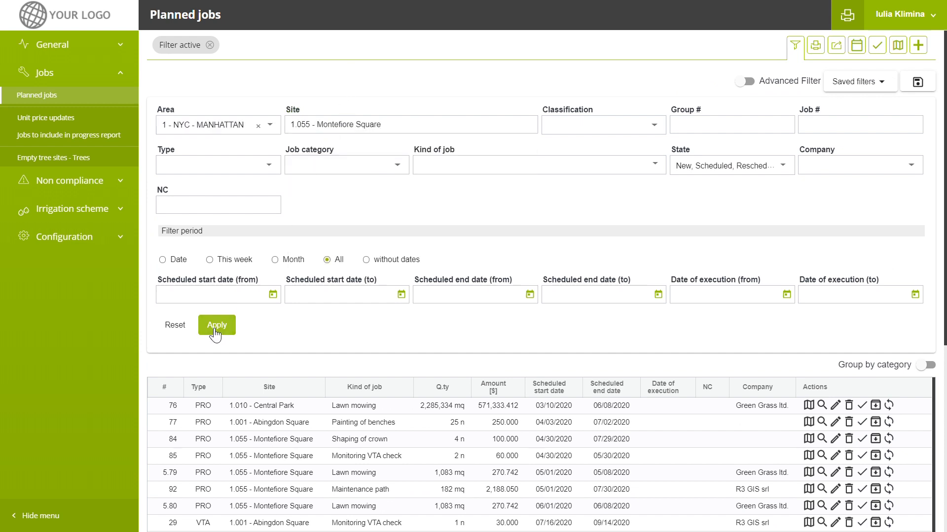
{"action": "left_click", "coordinate": [216, 325]}
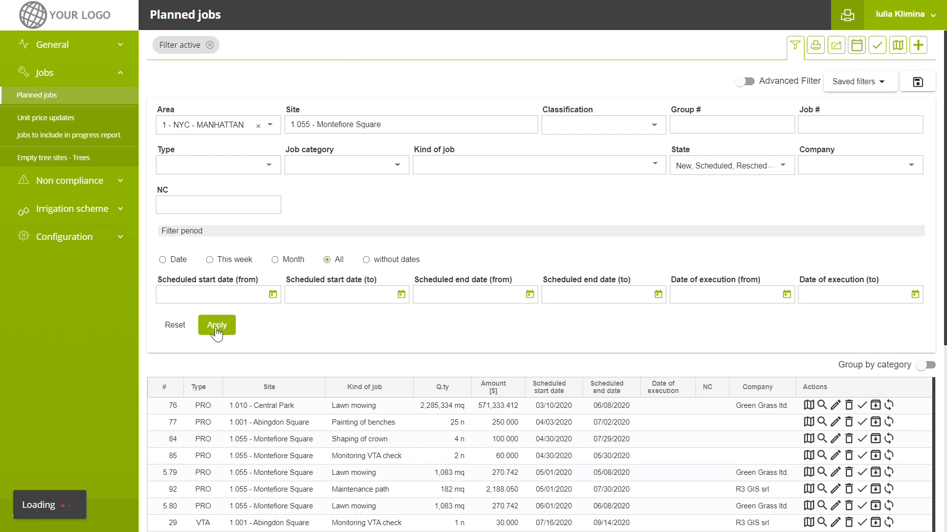
{"action": "left_click", "coordinate": [215, 325]}
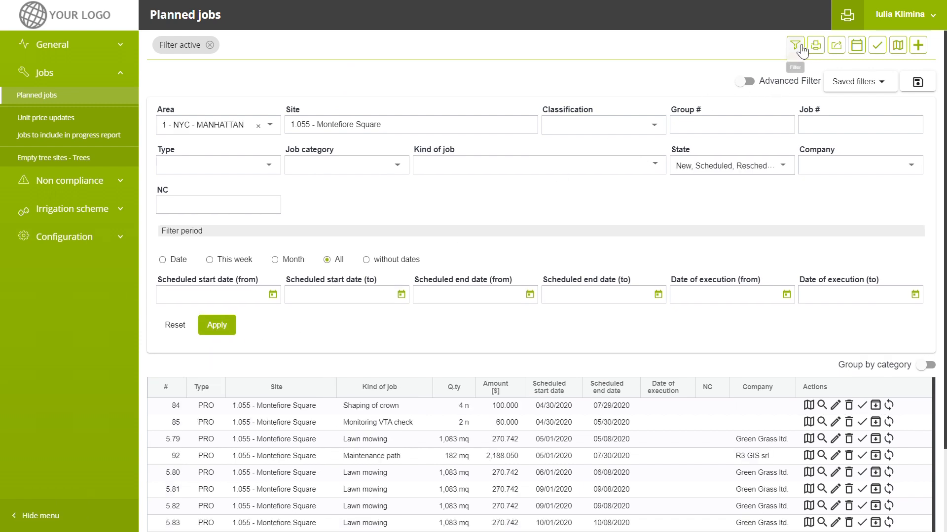
- View the Gantt chart of Montefiore Square's planned jobs, then browse them grouped by category
{"action": "left_click", "coordinate": [795, 45]}
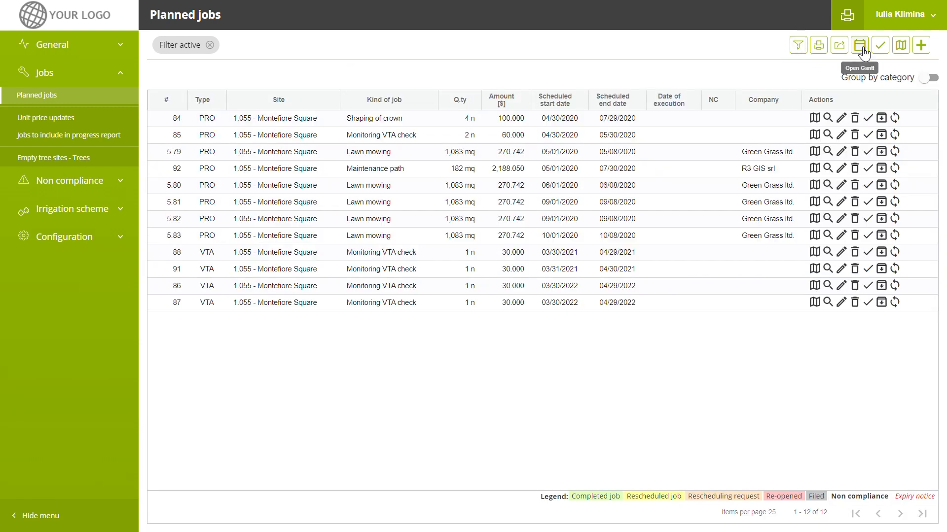
{"action": "left_click", "coordinate": [860, 45]}
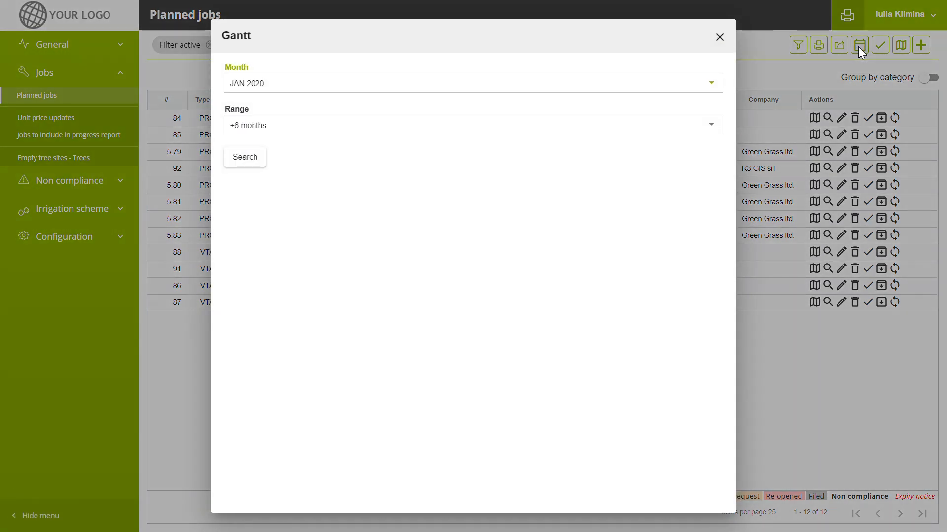
{"action": "left_click", "coordinate": [245, 157]}
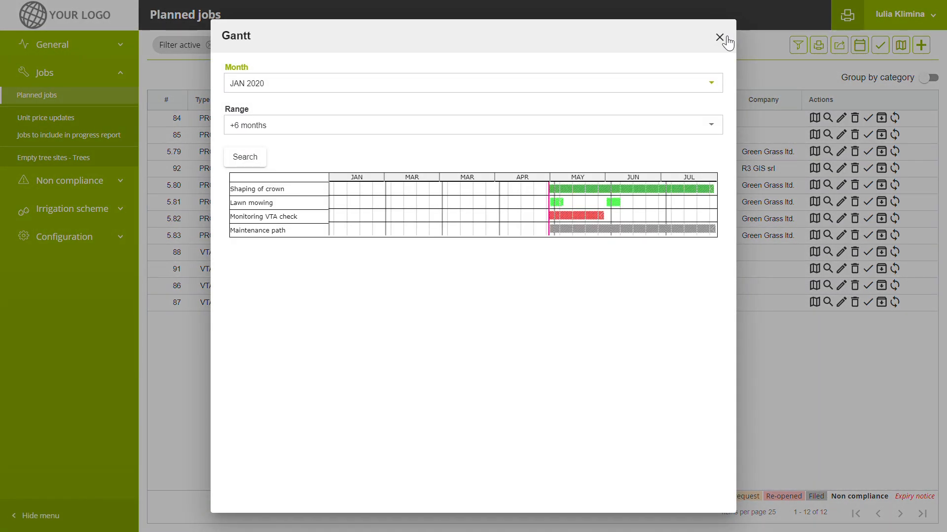
{"action": "left_click", "coordinate": [718, 37]}
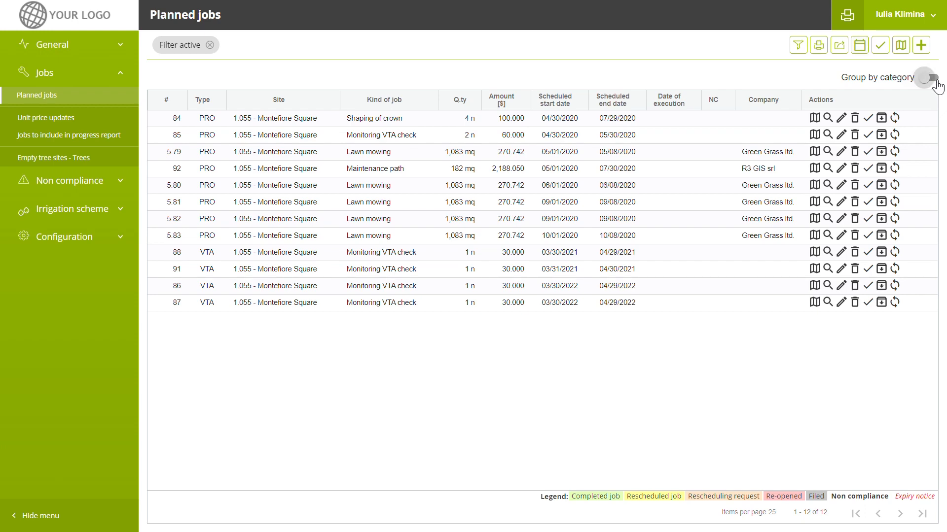
{"action": "left_click", "coordinate": [931, 77]}
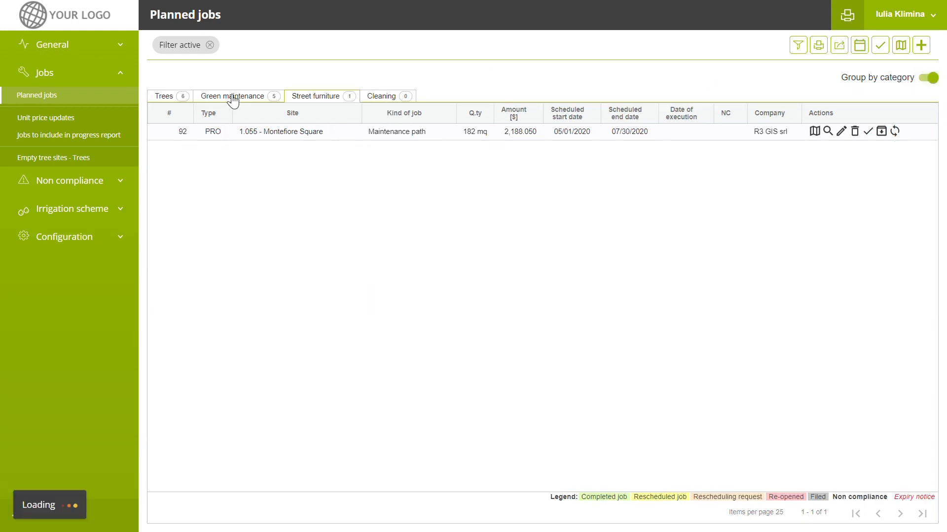
{"action": "left_click", "coordinate": [234, 96]}
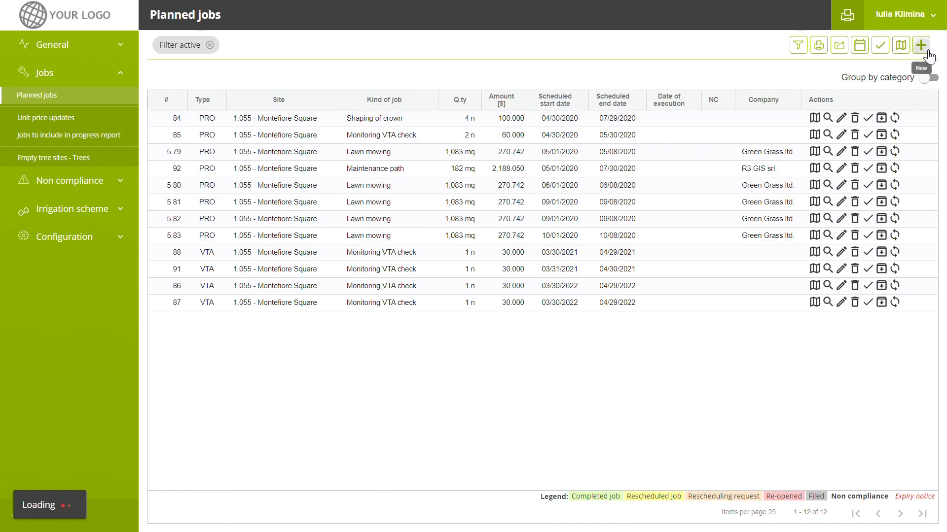
- Start a new planned job at 1.055 - Montefiore Square, category Trees, kind Shaping of crown
{"action": "left_click", "coordinate": [921, 45]}
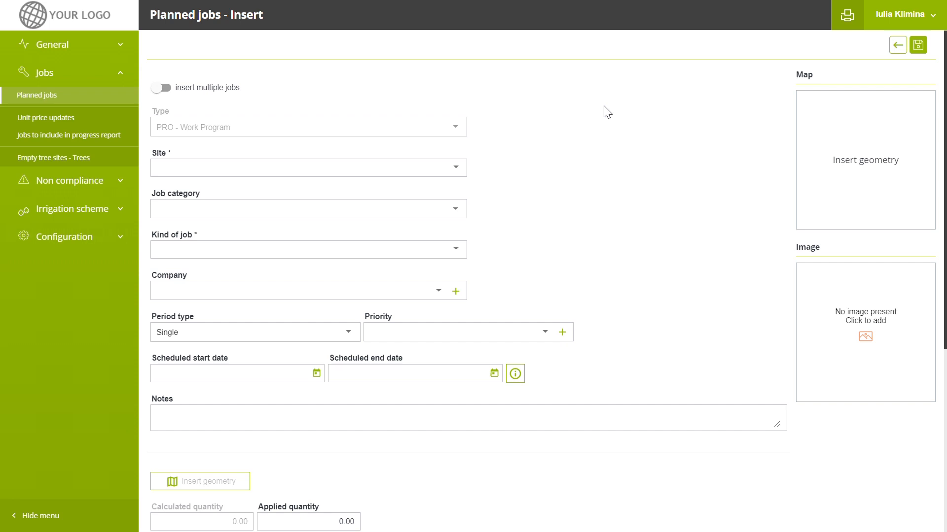
{"action": "mouse_move", "coordinate": [462, 175]}
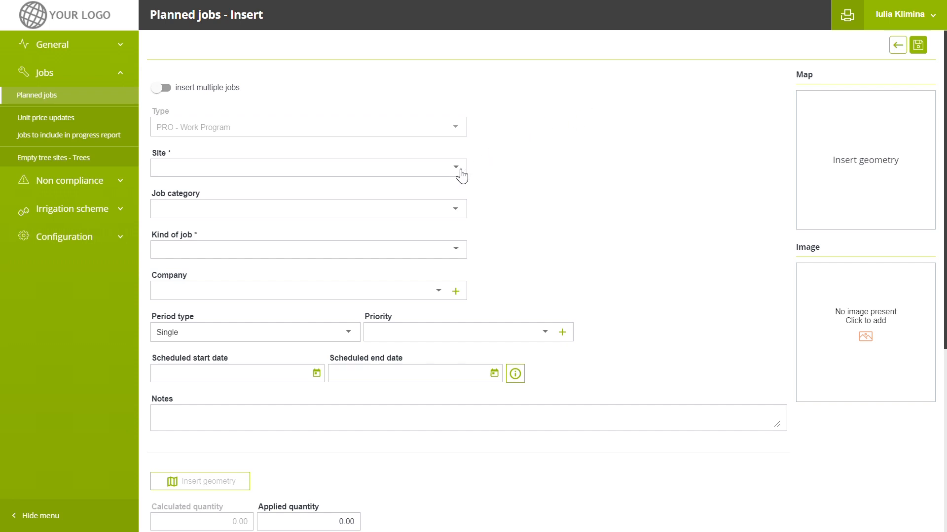
{"action": "type", "text": "mon"}
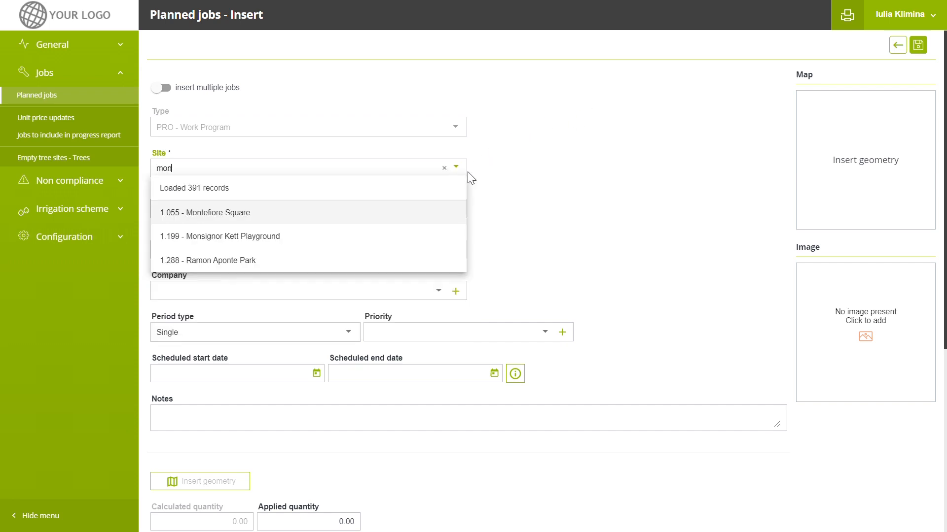
{"action": "left_click", "coordinate": [205, 213]}
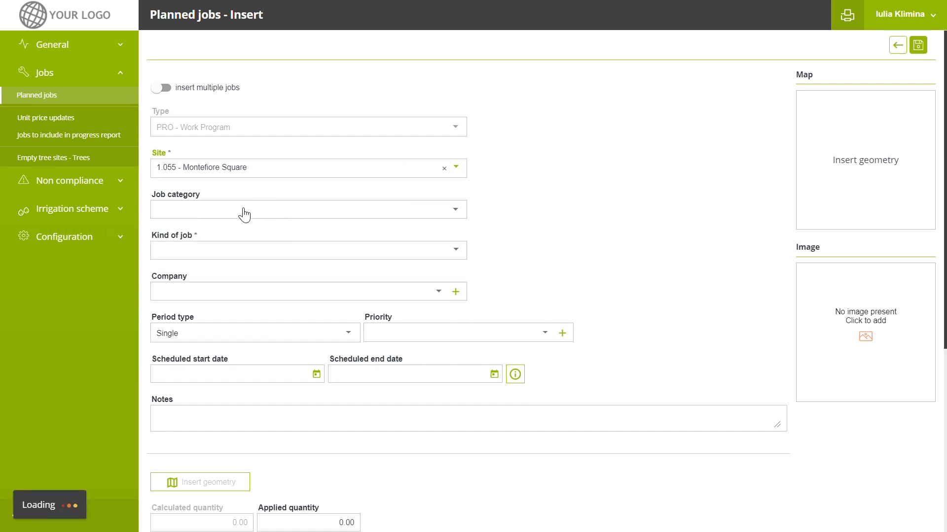
{"action": "left_click", "coordinate": [308, 210]}
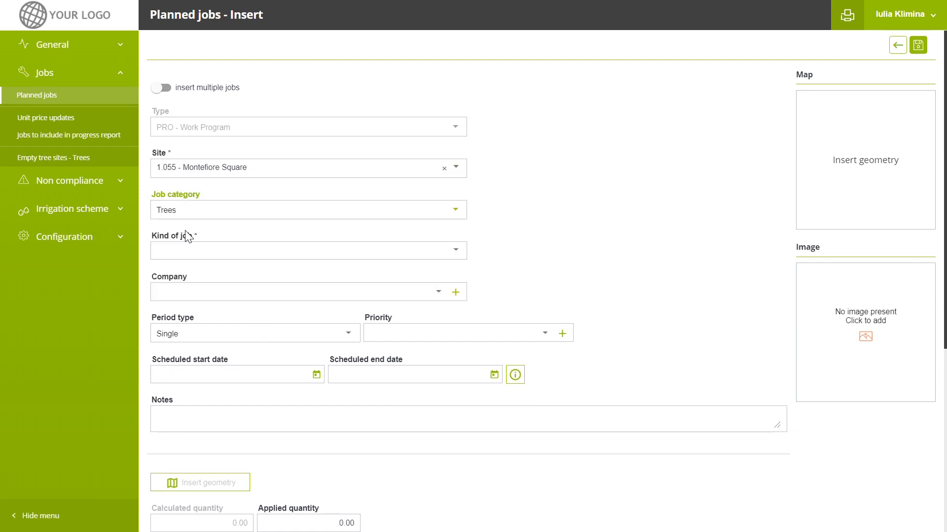
{"action": "left_click", "coordinate": [308, 250]}
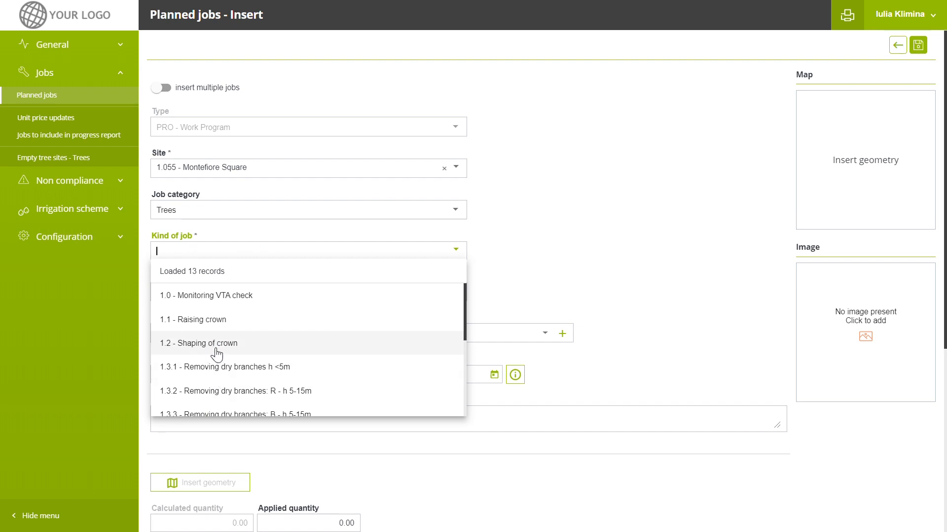
{"action": "left_click", "coordinate": [199, 343]}
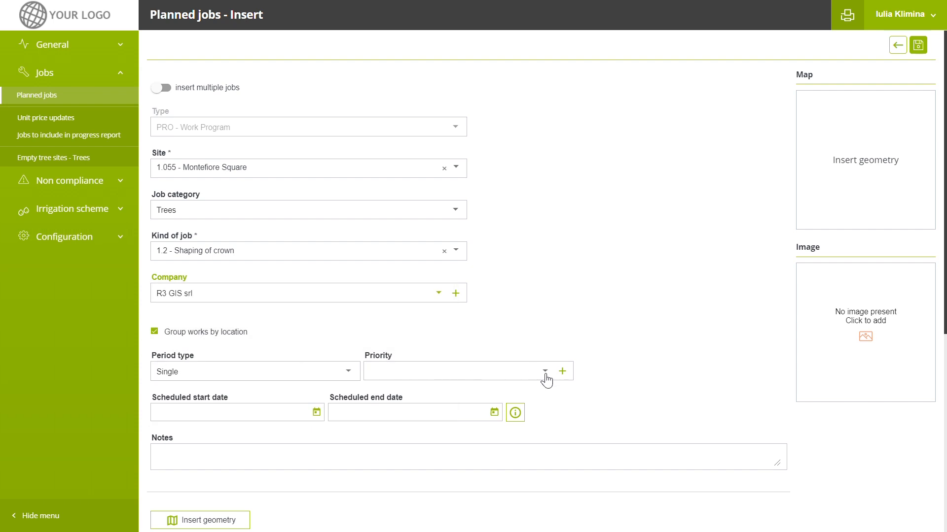
- Set the job's priority and scroll down toward the Insert geometry section
{"action": "left_click", "coordinate": [544, 371]}
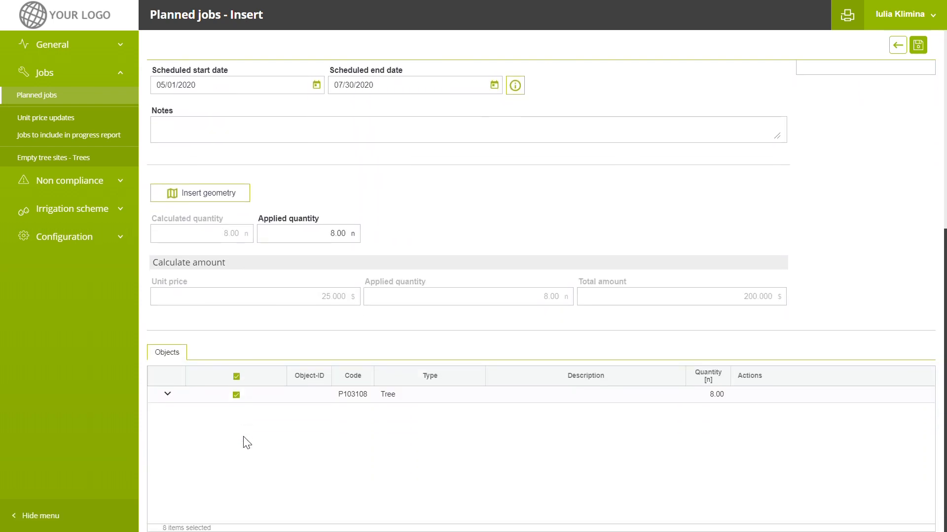
{"action": "left_click", "coordinate": [166, 394]}
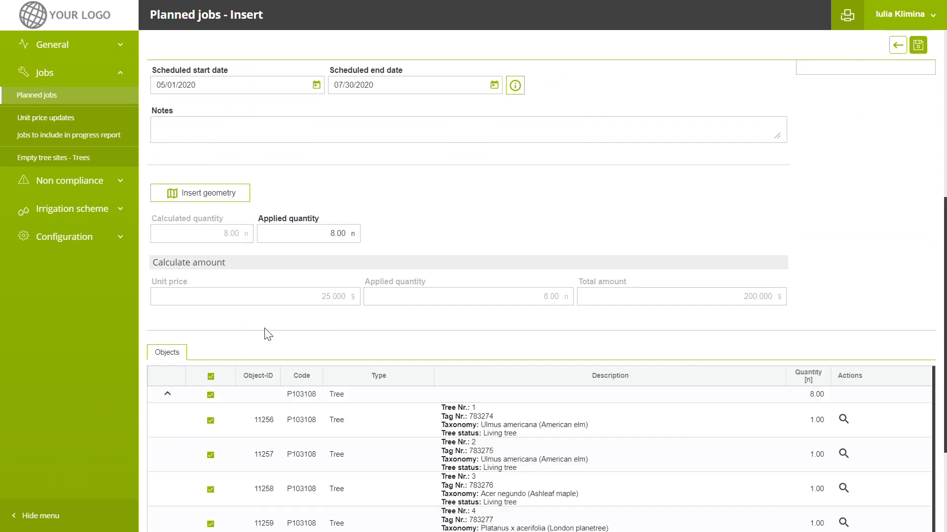
{"action": "scroll", "scroll_direction": "down", "scroll_amount": 3}
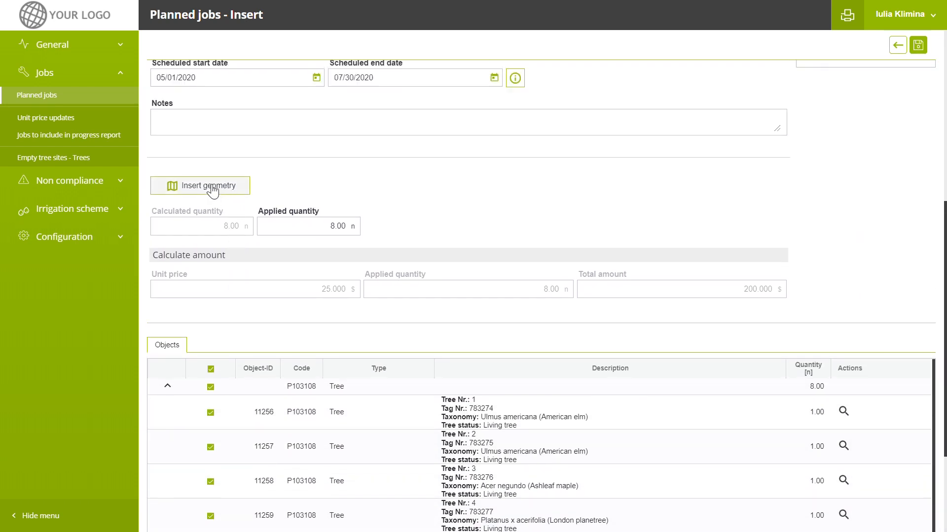
- Draw and save a 429.27 m² job area on the map, covering four trees
{"action": "left_click", "coordinate": [200, 186]}
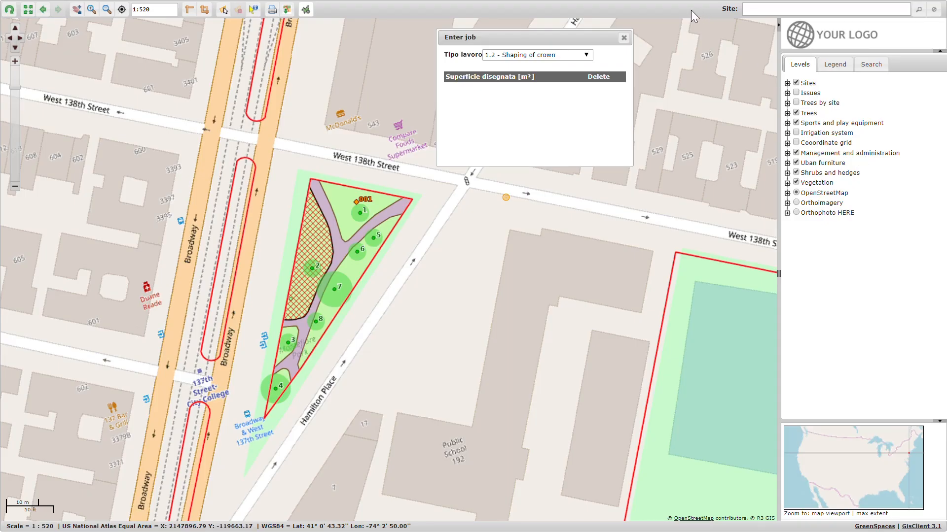
{"action": "mouse_move", "coordinate": [311, 370]}
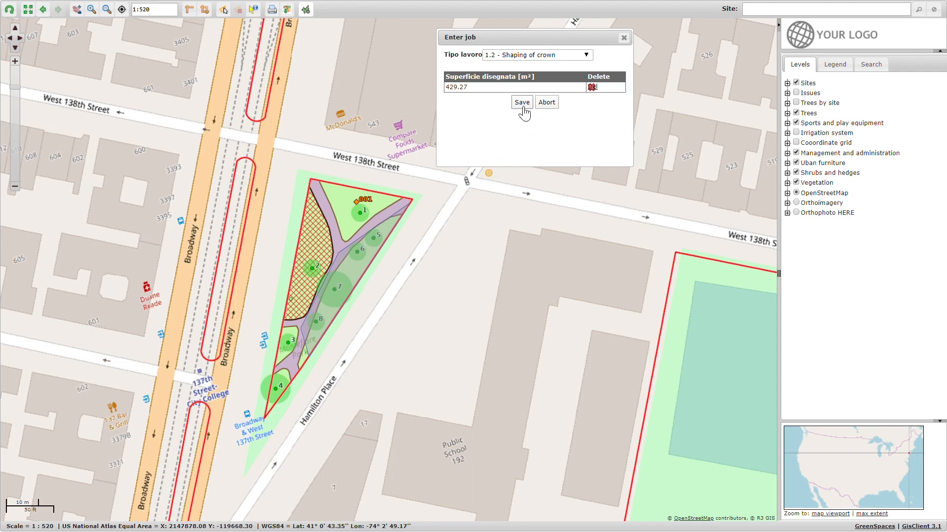
{"action": "left_click", "coordinate": [521, 102]}
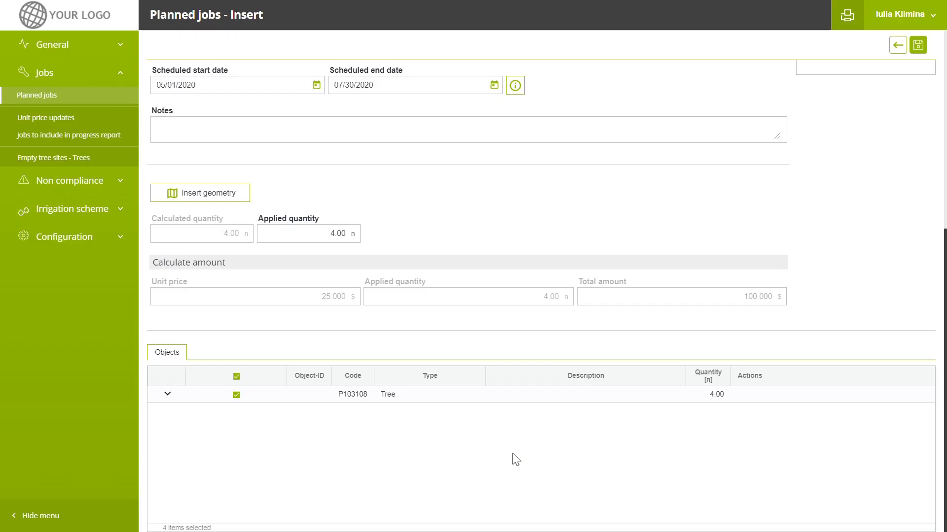
{"action": "mouse_move", "coordinate": [823, 297]}
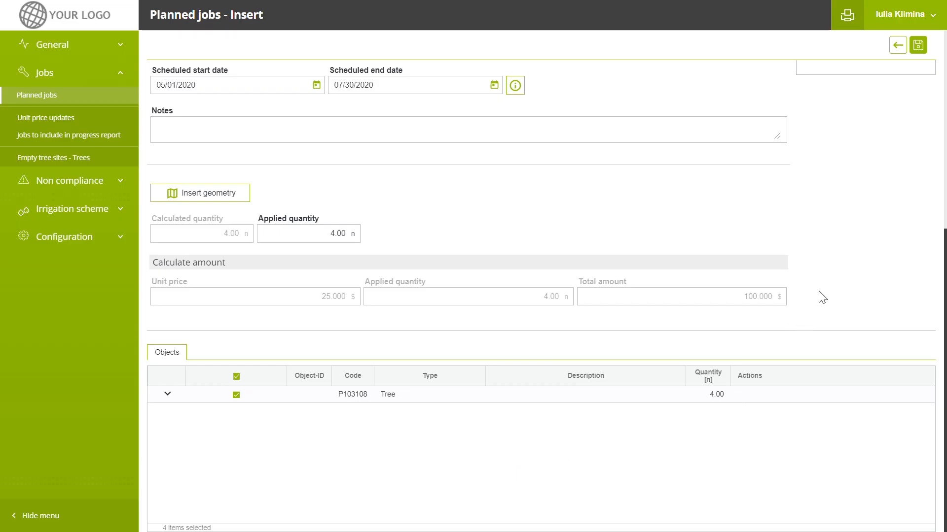
{"action": "mouse_move", "coordinate": [188, 377]}
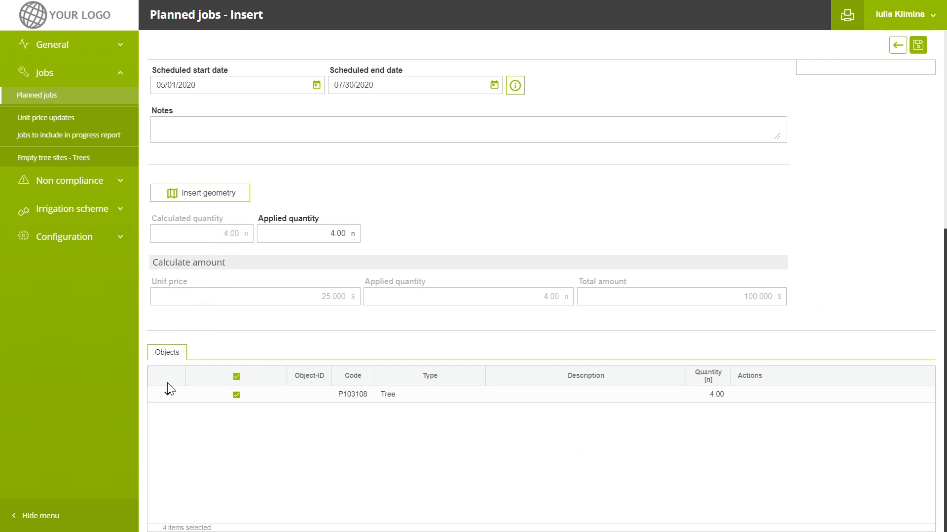
- Expand the job's tree objects and exclude tree 5
{"action": "left_click", "coordinate": [167, 394]}
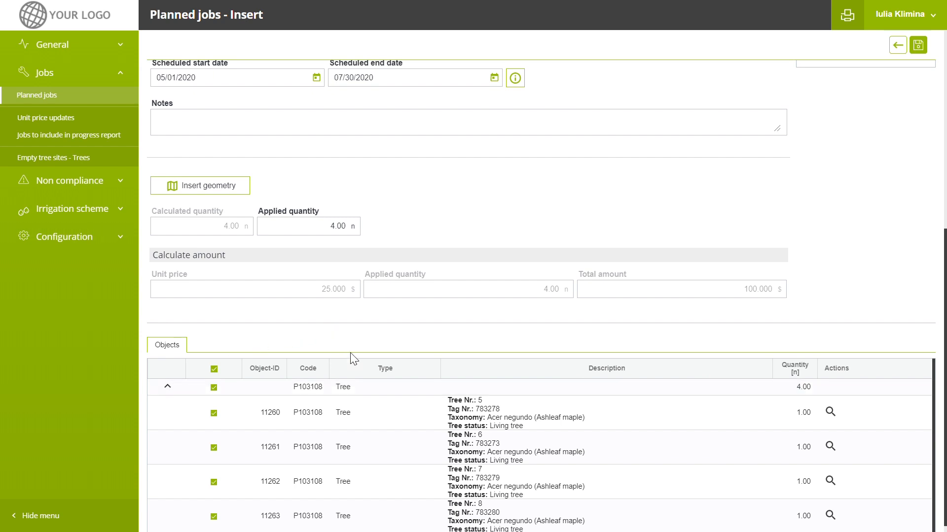
{"action": "scroll", "scroll_direction": "down", "scroll_amount": 3}
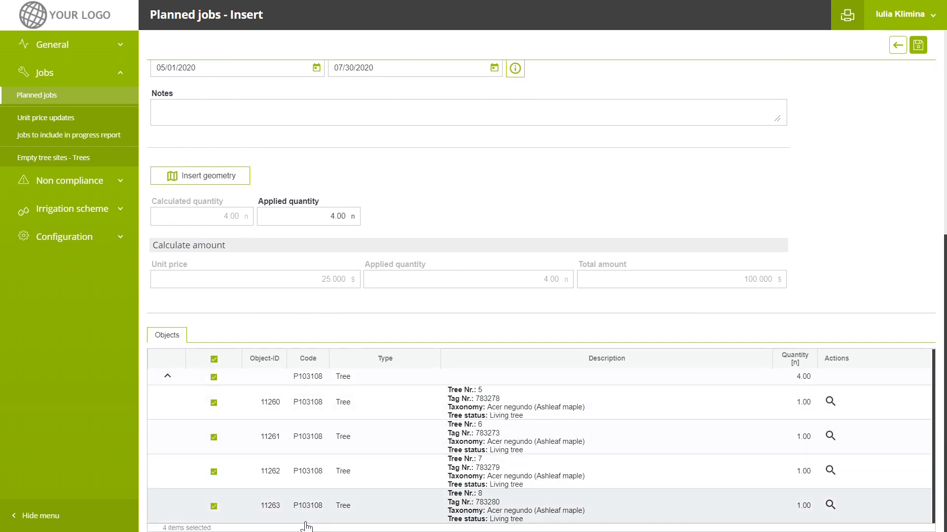
{"action": "left_click", "coordinate": [213, 402]}
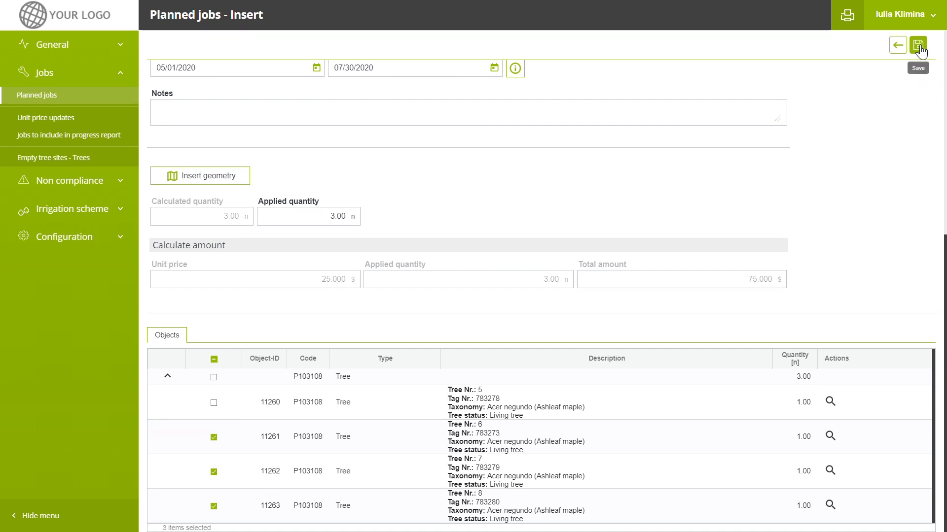
- Save the crown-shaping job as no. 93 with three trees totalling 75.000 $
{"action": "left_click", "coordinate": [918, 45]}
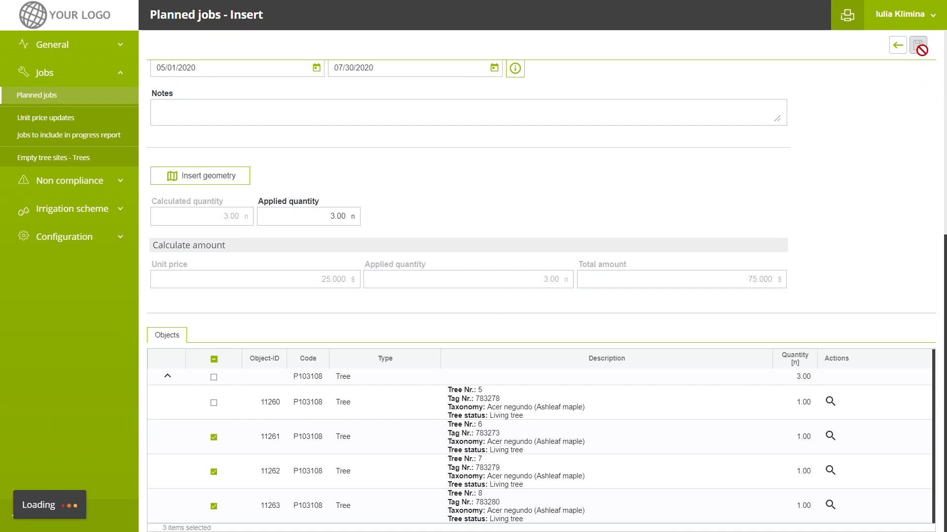
{"action": "left_click", "coordinate": [920, 45]}
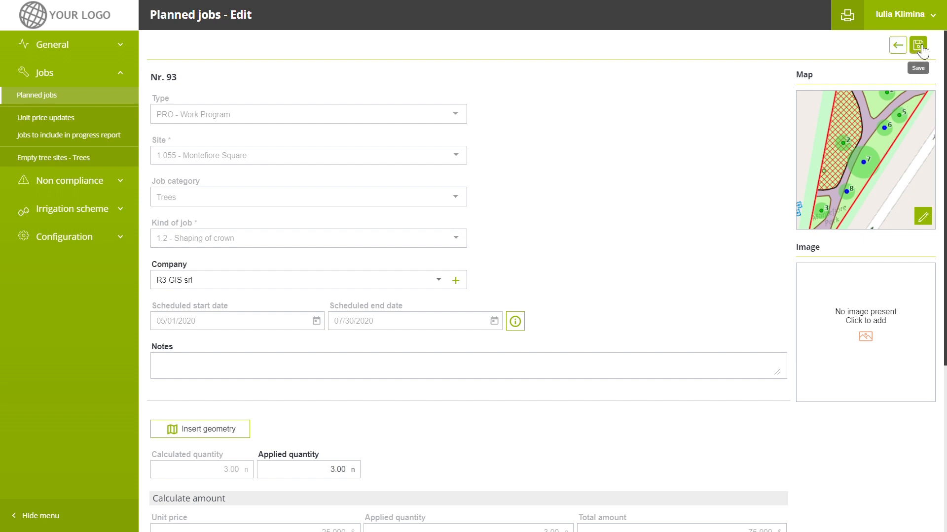
{"action": "left_click", "coordinate": [920, 45]}
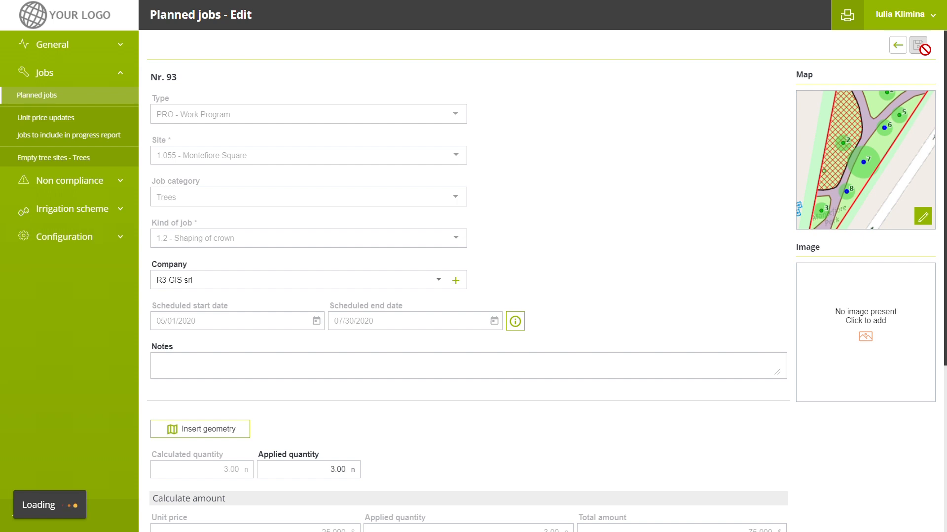
{"action": "left_click", "coordinate": [920, 45]}
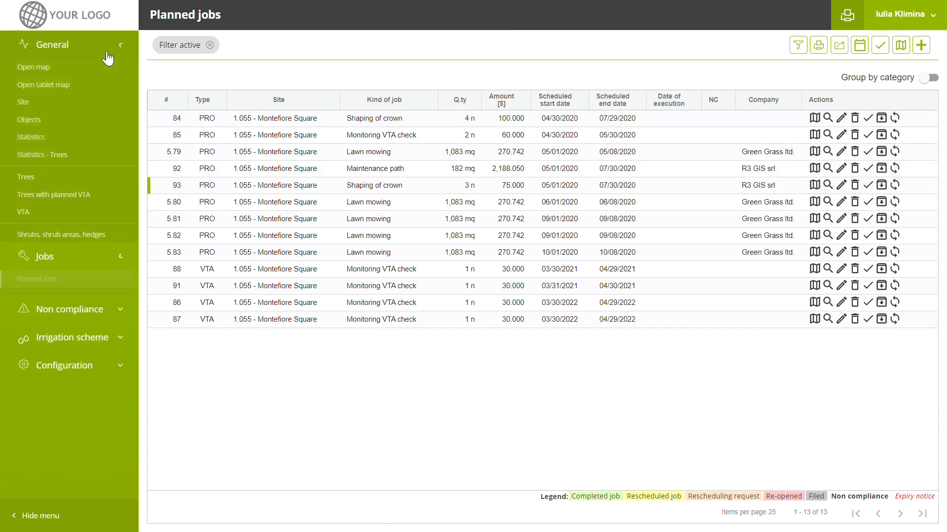
- Open the GIS map and center it on site 1.055 - Montefiore Square
{"action": "left_click", "coordinate": [34, 67]}
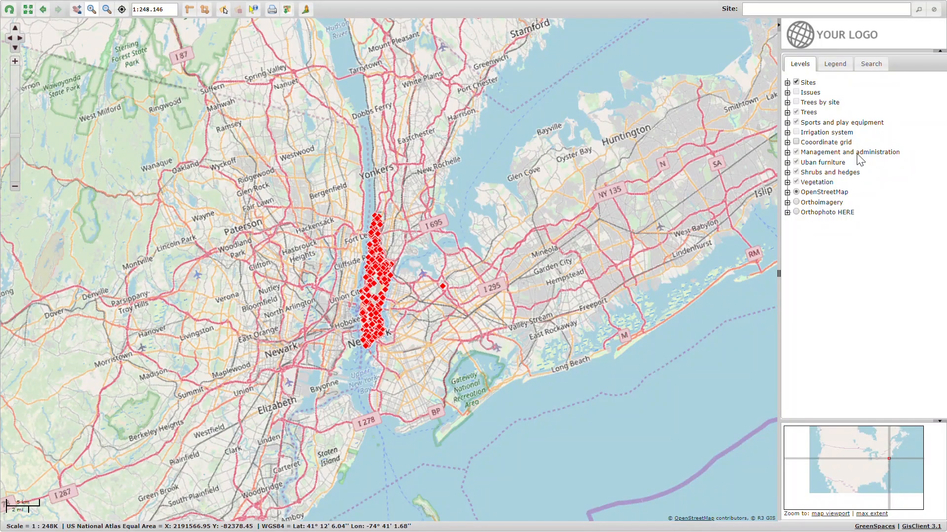
{"action": "mouse_move", "coordinate": [455, 12]}
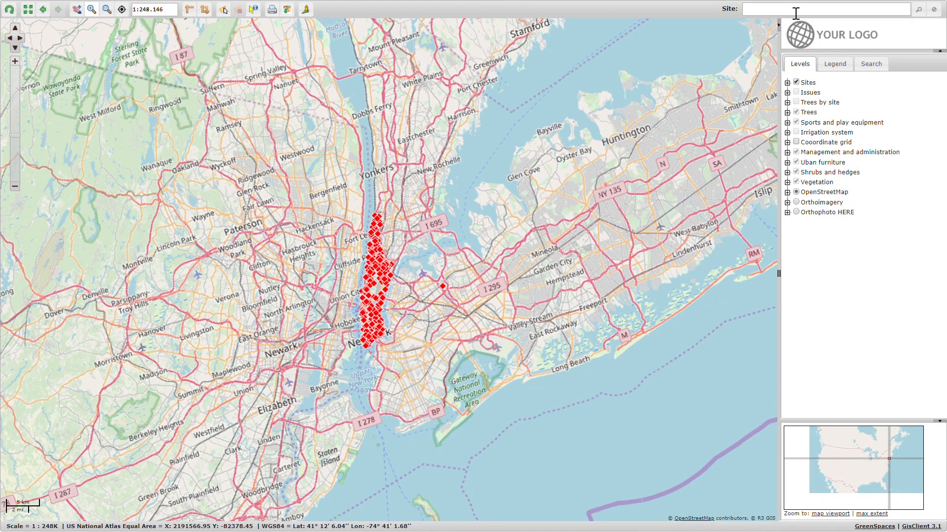
{"action": "type", "text": "mon"}
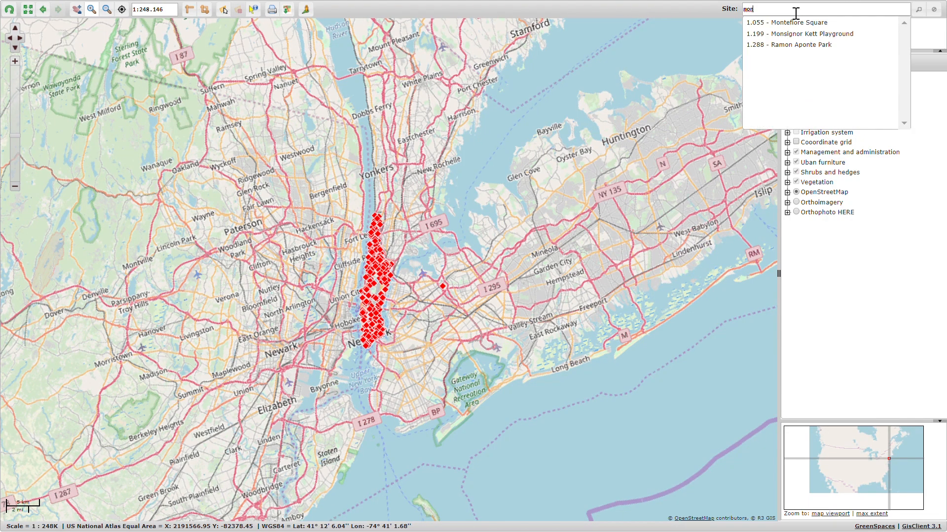
{"action": "left_click", "coordinate": [787, 22]}
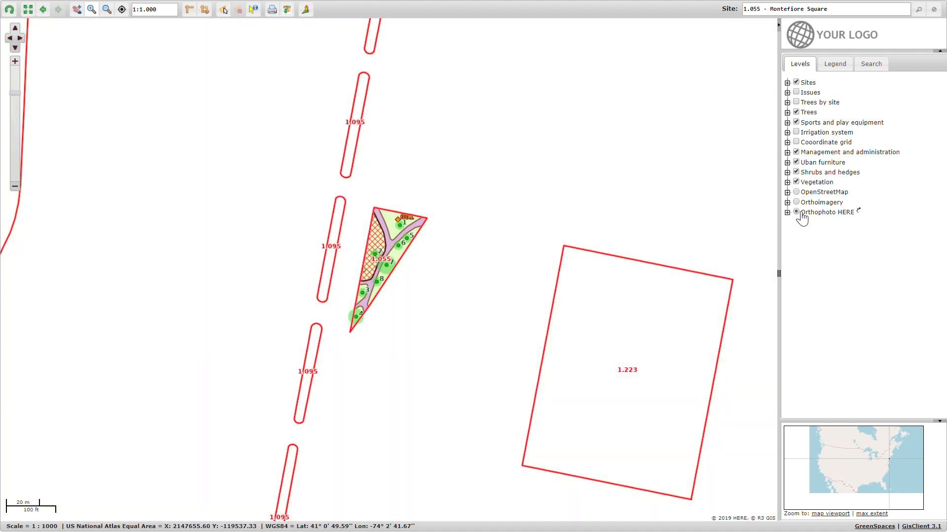
- Switch to the Orthophoto HERE base map, expand the Trees sublayers, and browse the legend
{"action": "left_click", "coordinate": [796, 212]}
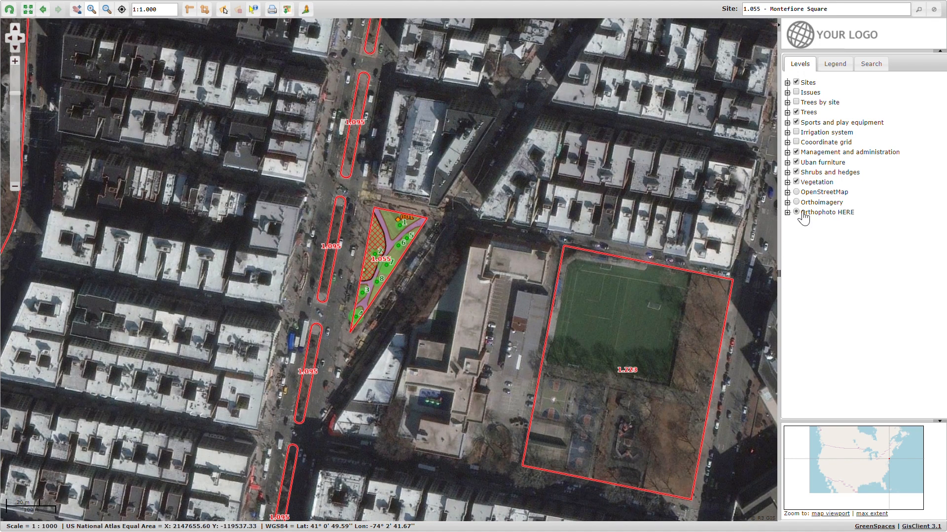
{"action": "mouse_move", "coordinate": [804, 218]}
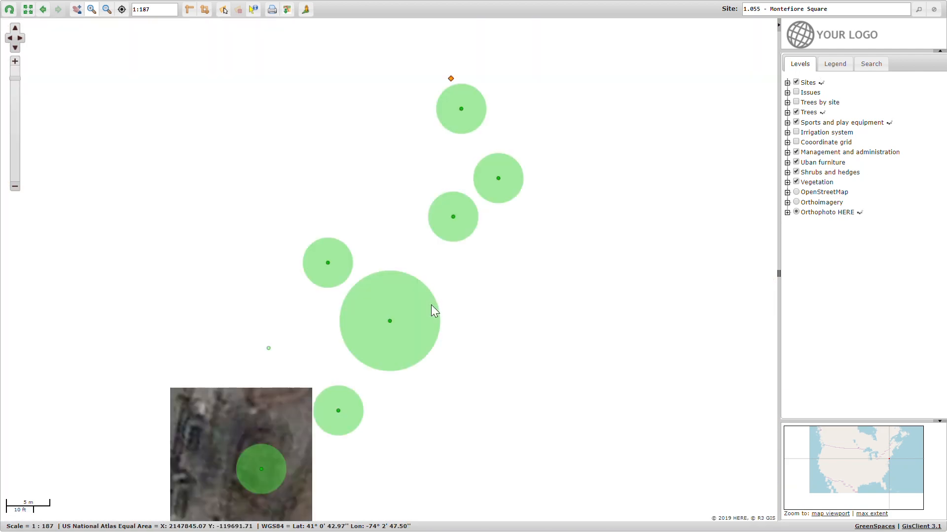
{"action": "left_click", "coordinate": [795, 212]}
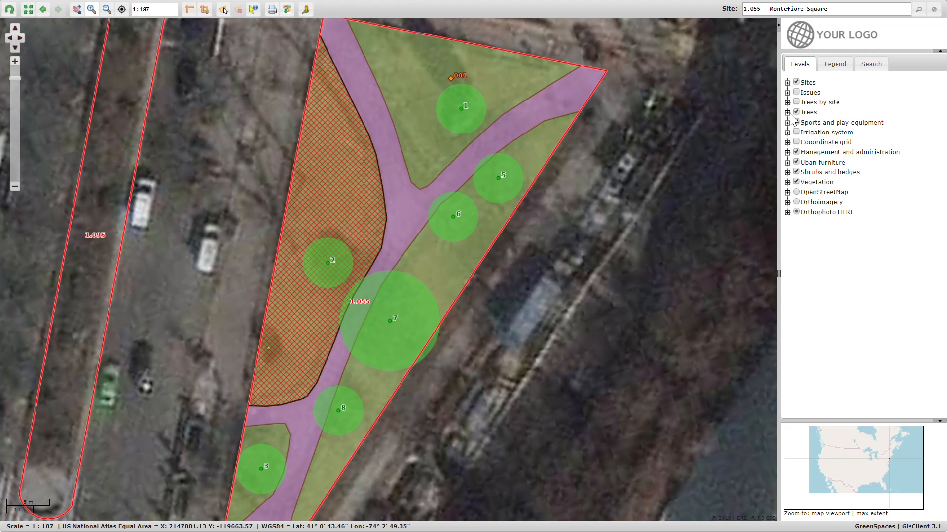
{"action": "left_click", "coordinate": [788, 112]}
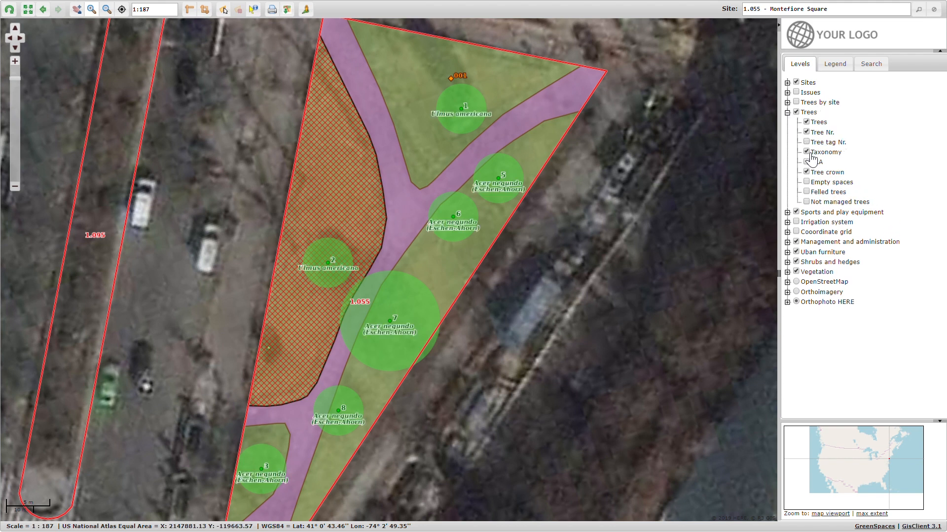
{"action": "left_click", "coordinate": [835, 63]}
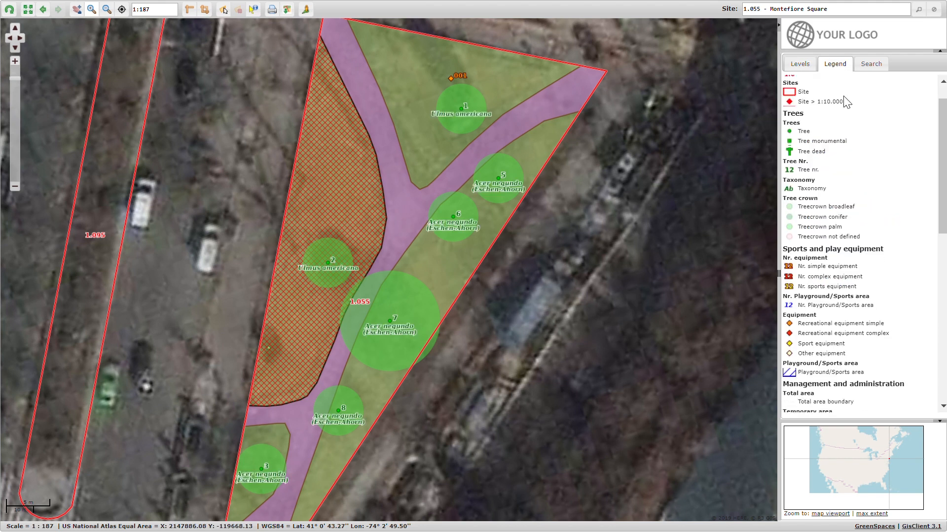
{"action": "scroll", "scroll_direction": "down", "scroll_amount": 3}
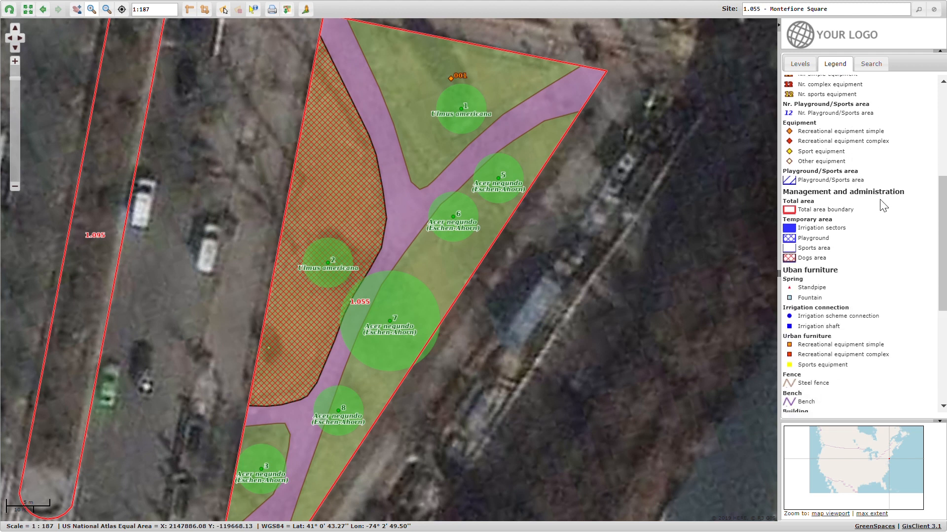